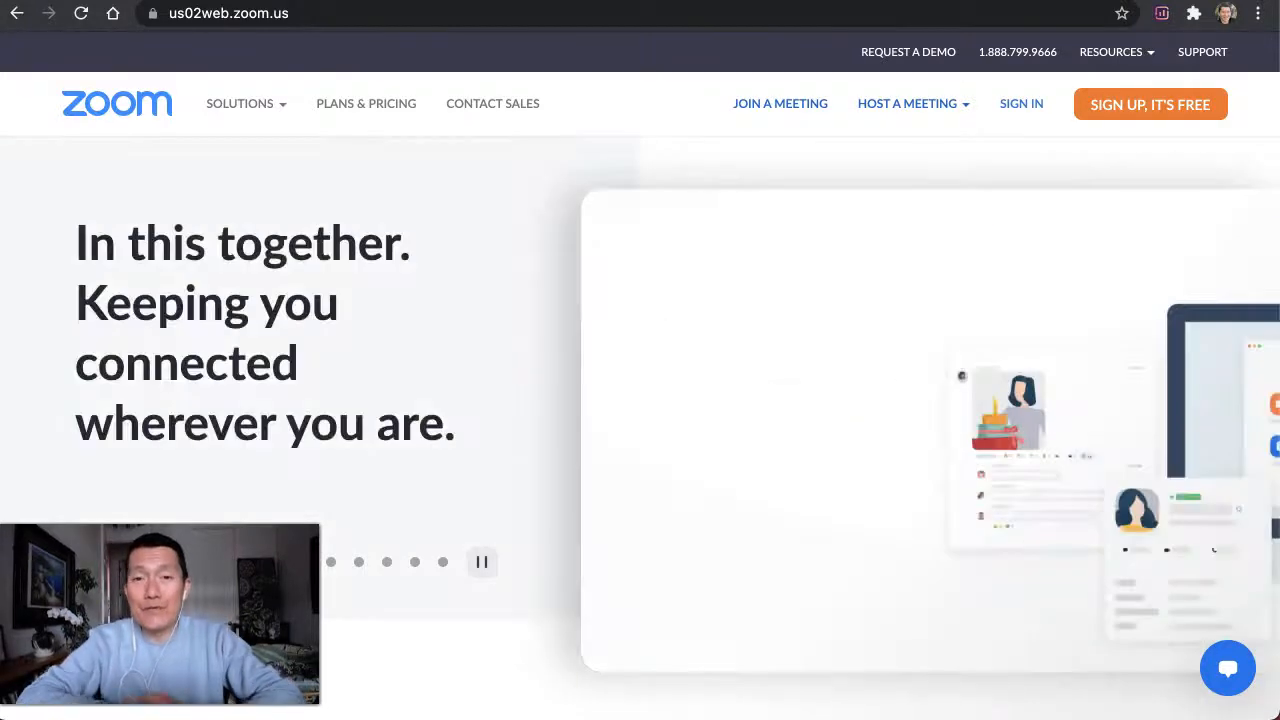
pyautogui.moveTo(648, 104)
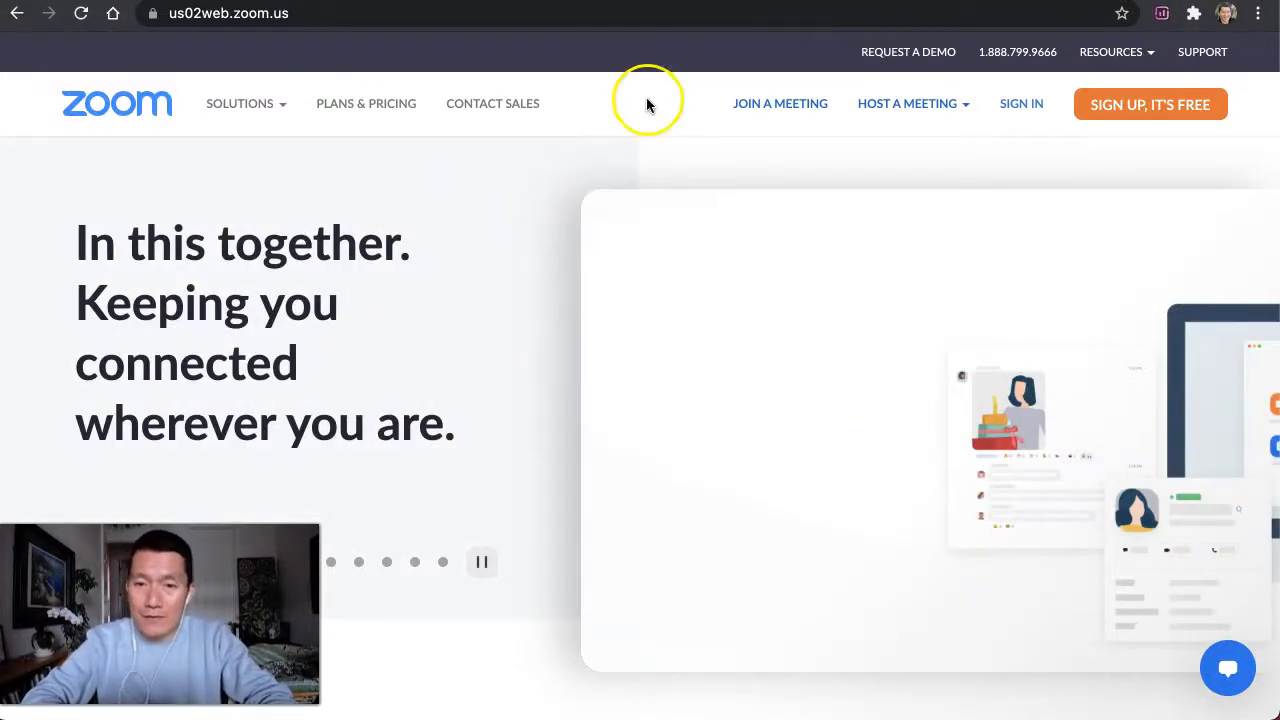
pyautogui.moveTo(916, 108)
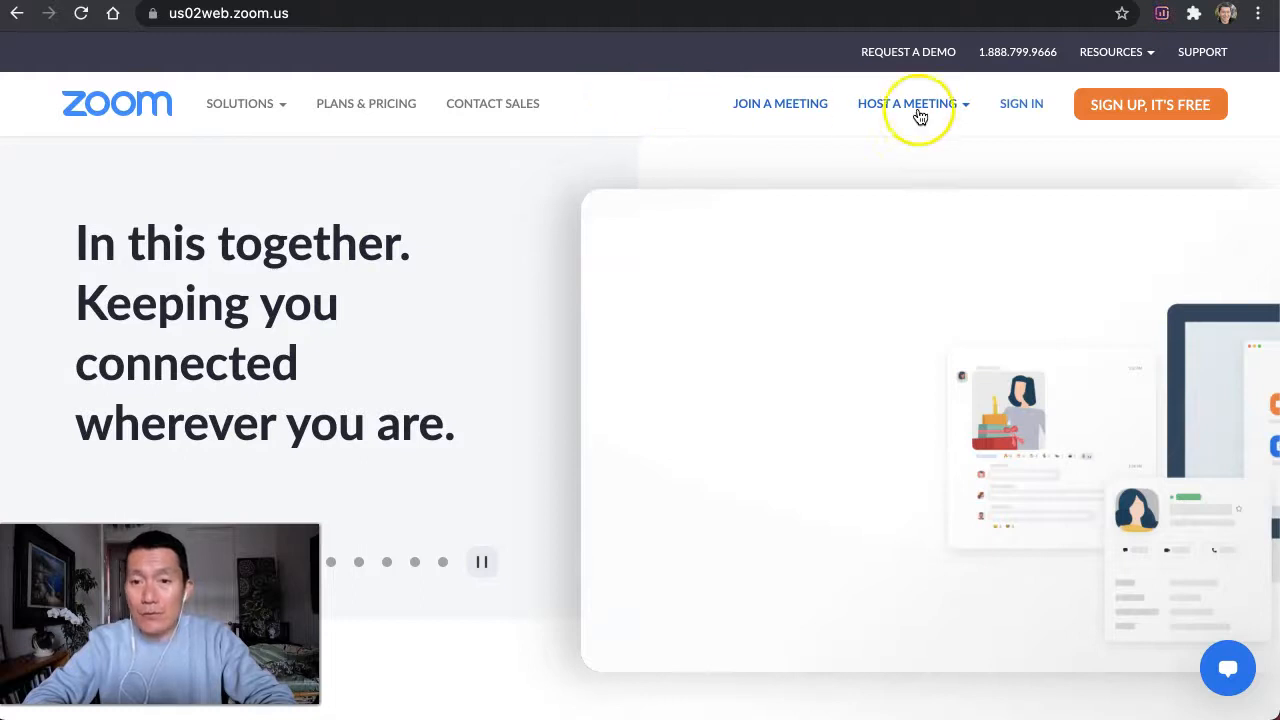
# - Sign in to the Zoom web portal with the saved Google account
pyautogui.click(1020, 104)
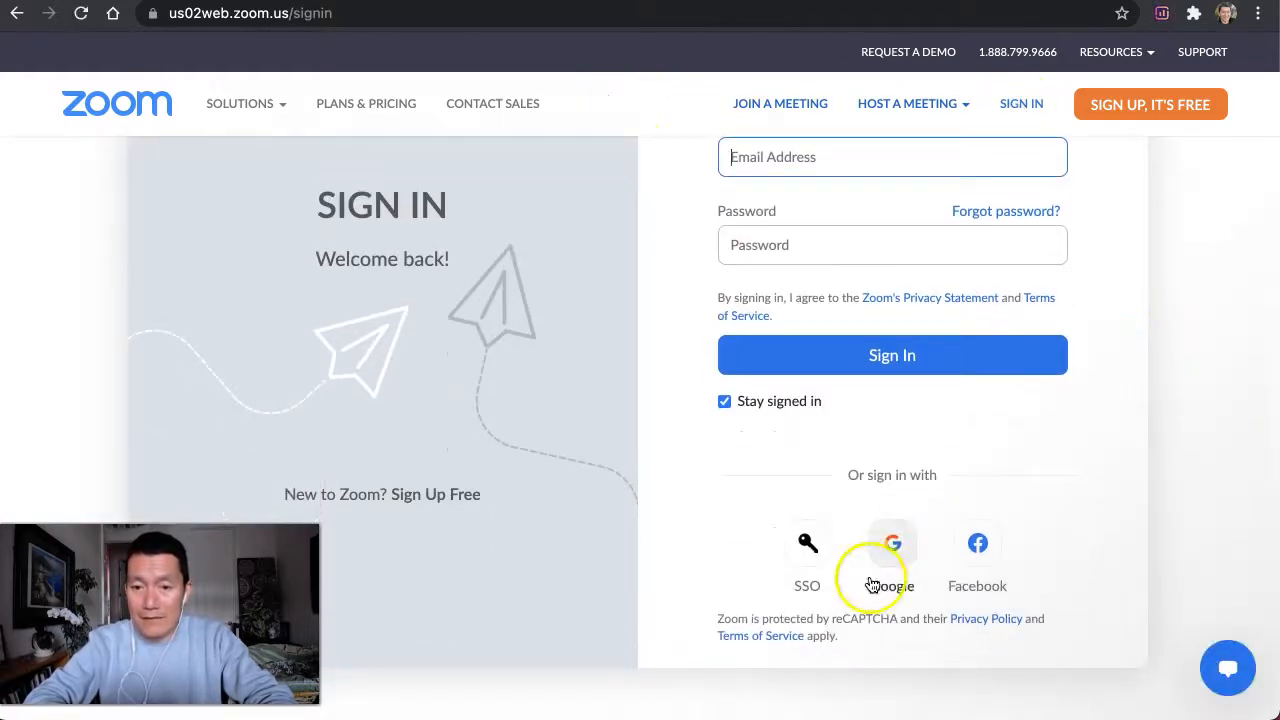
pyautogui.click(892, 544)
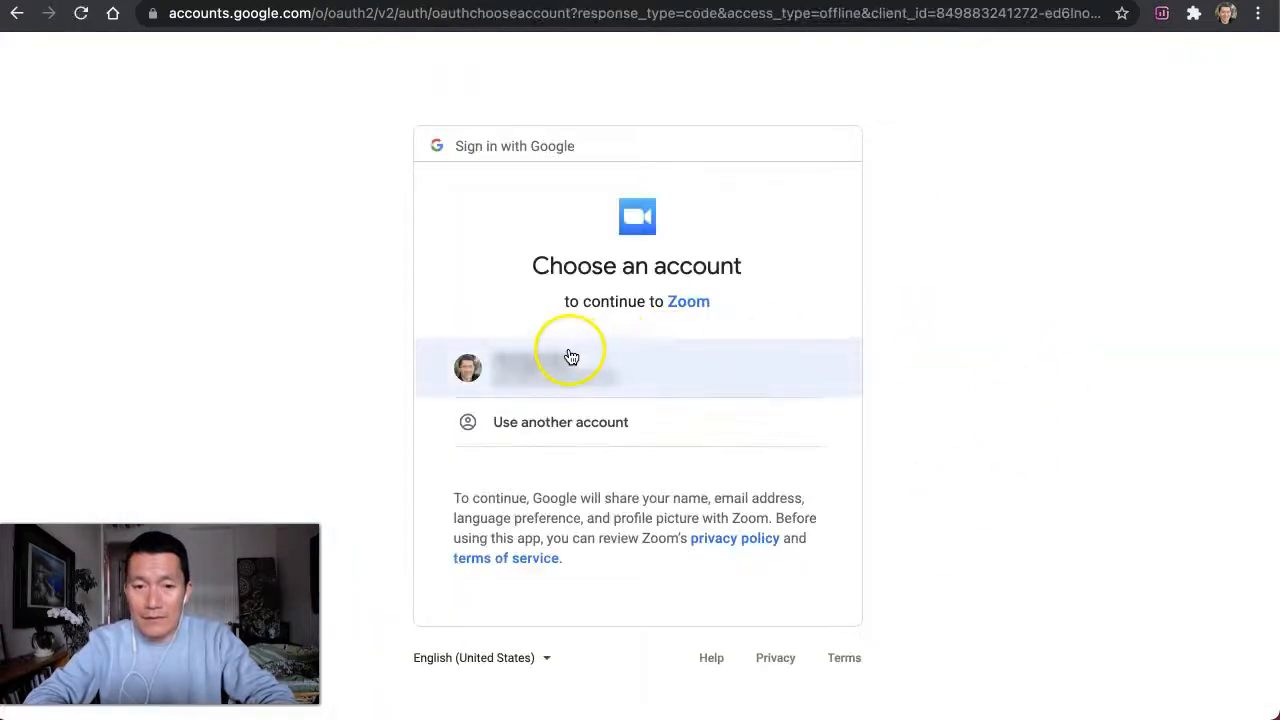
pyautogui.click(570, 368)
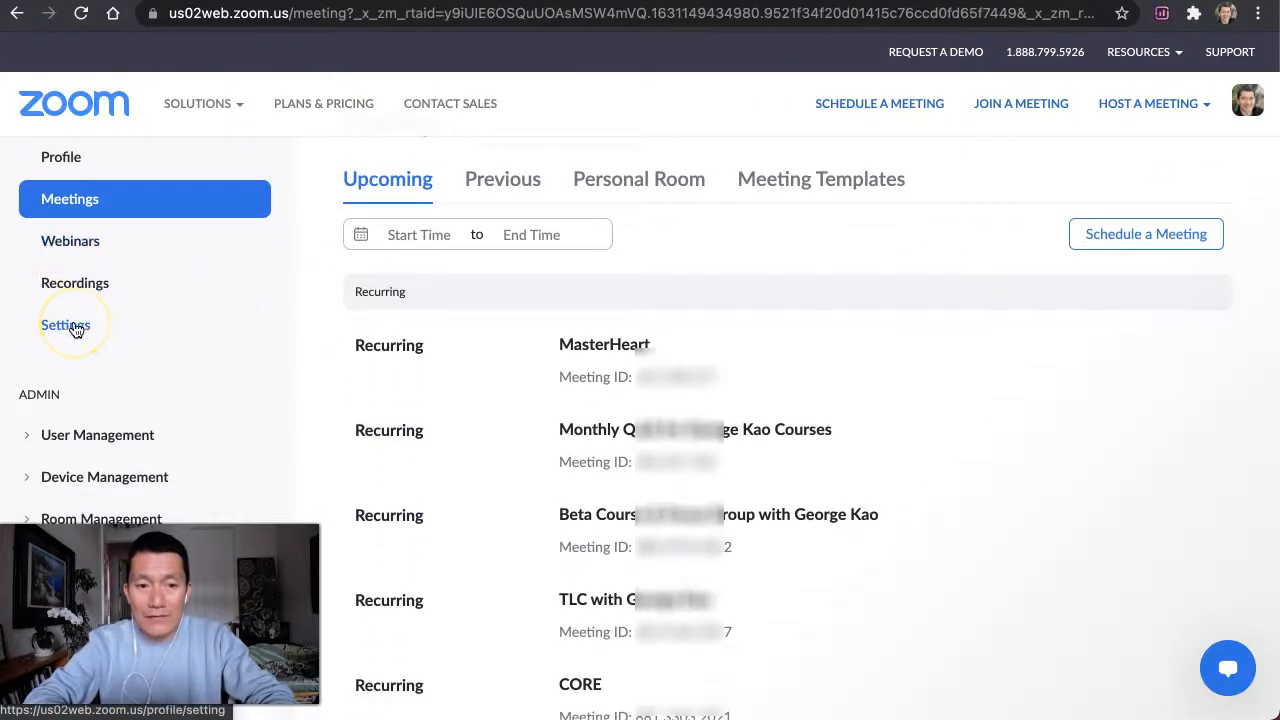
# - In account Settings, search 'polls' and confirm Meeting Polls/Quizzes is enabled
pyautogui.click(64, 324)
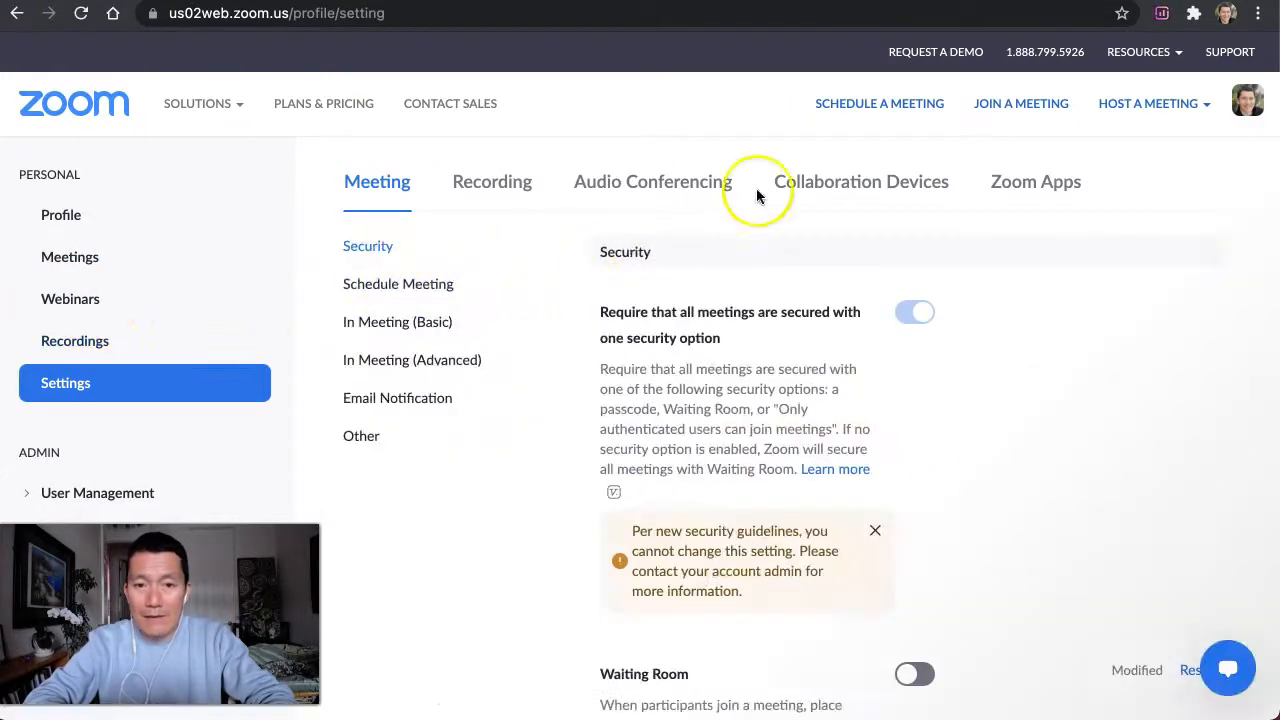
pyautogui.moveTo(716, 100)
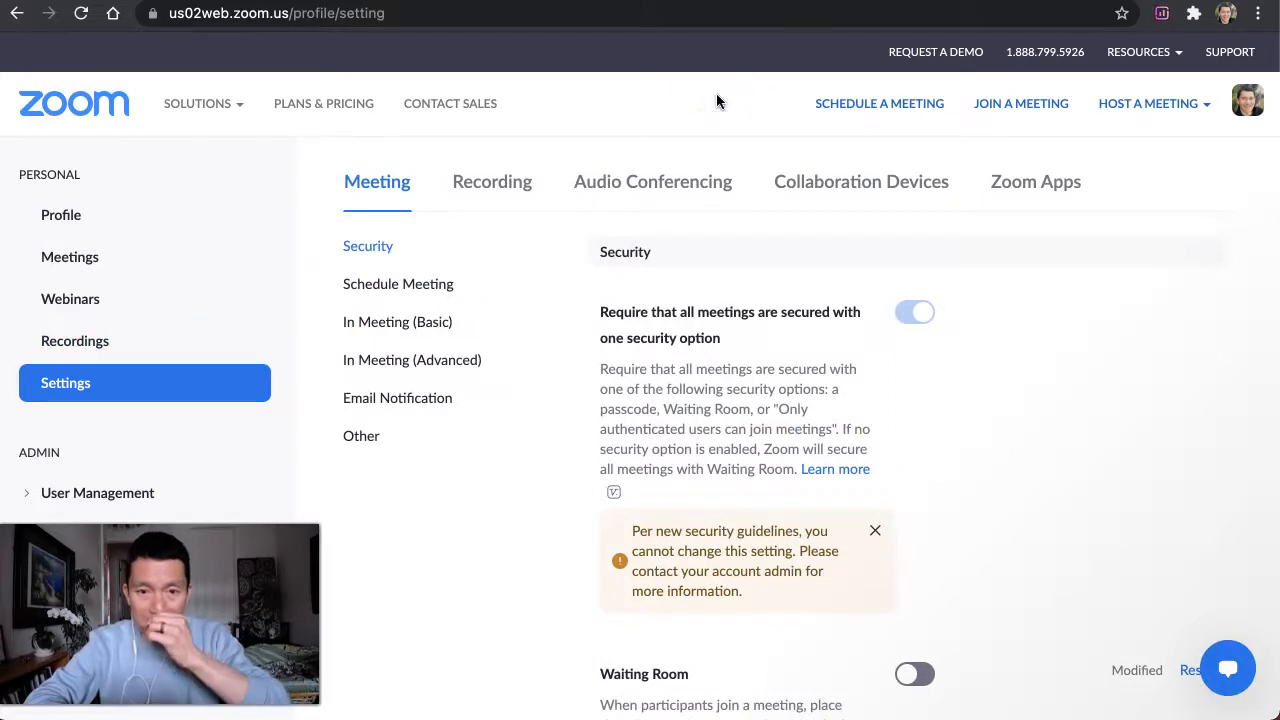
pyautogui.moveTo(660, 100)
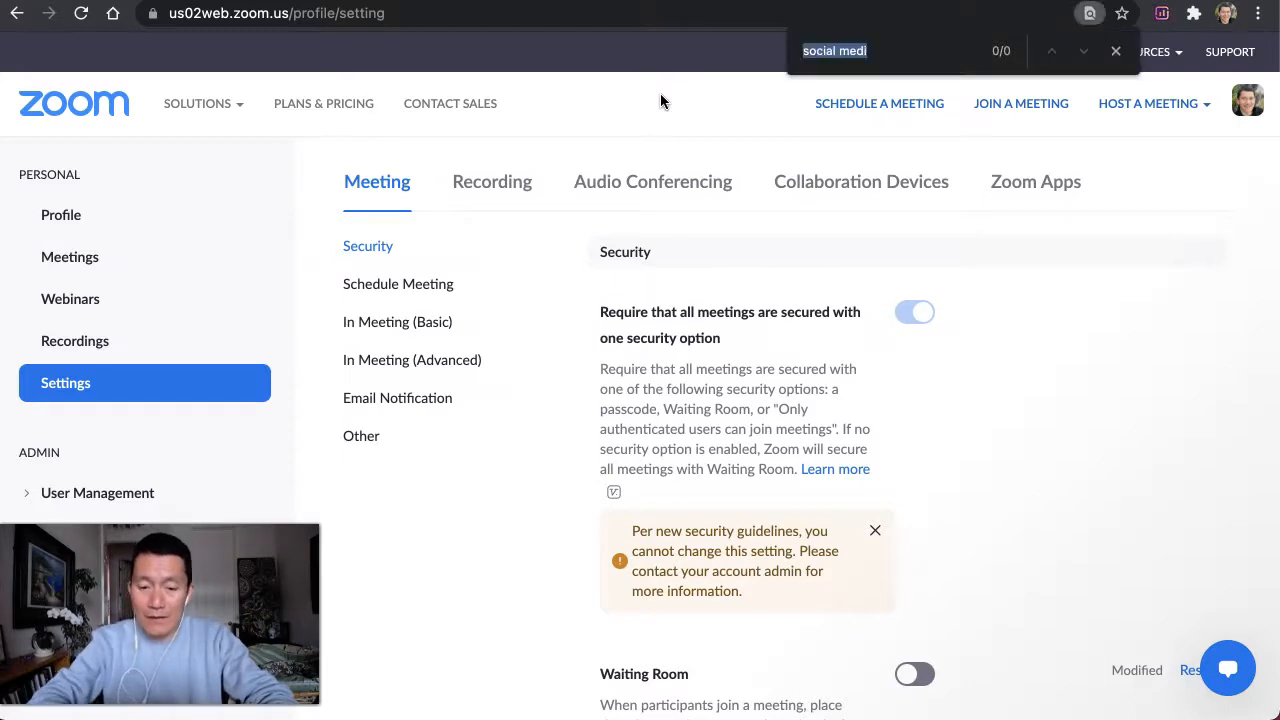
pyautogui.write('polls')
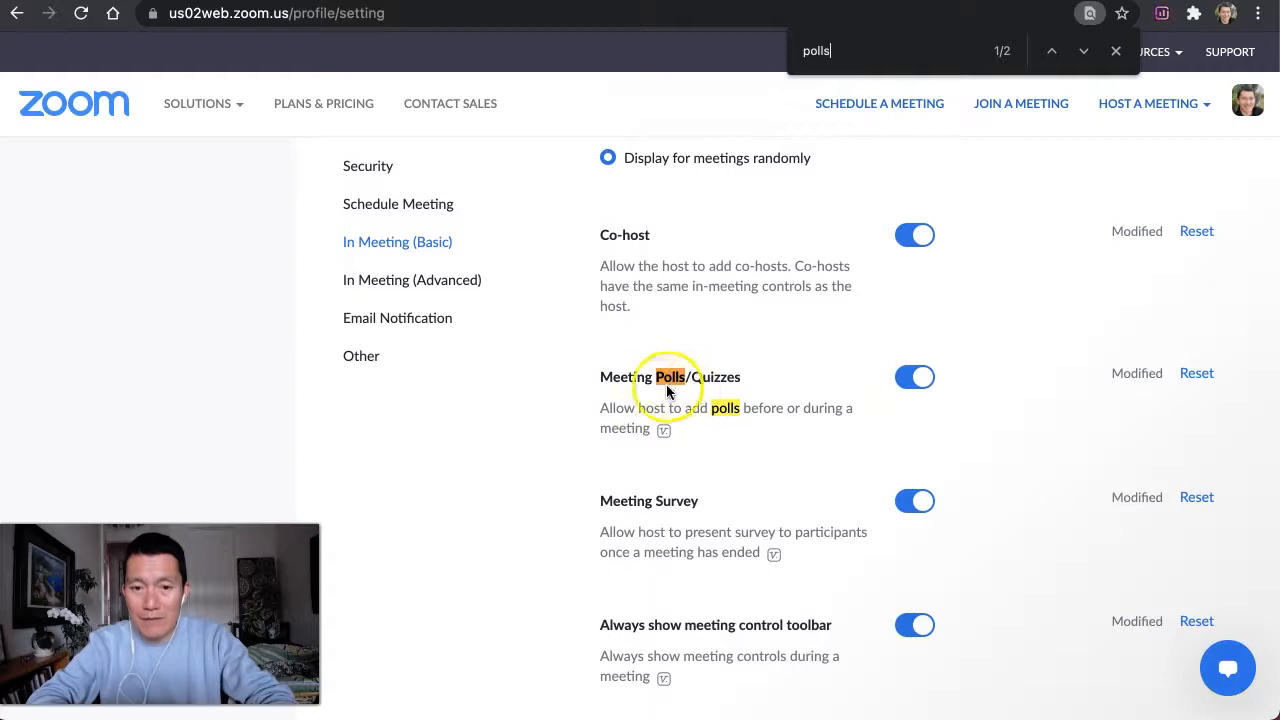
pyautogui.moveTo(884, 376)
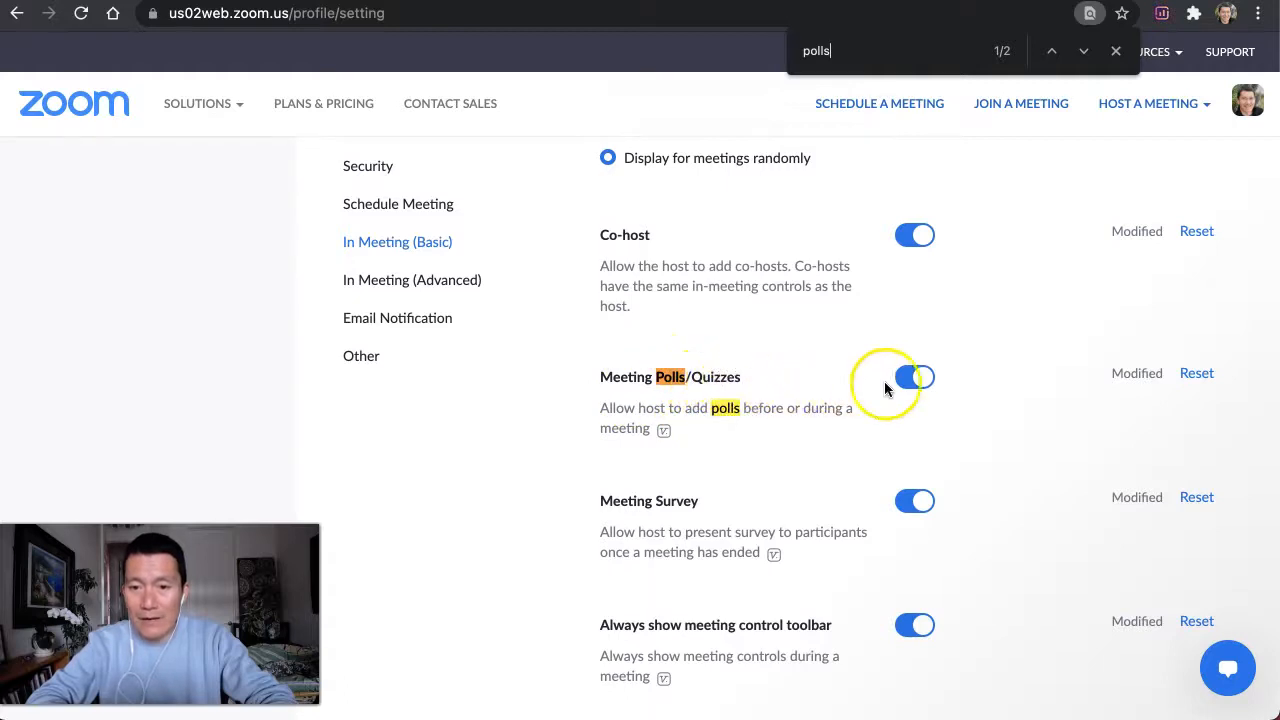
pyautogui.moveTo(892, 396)
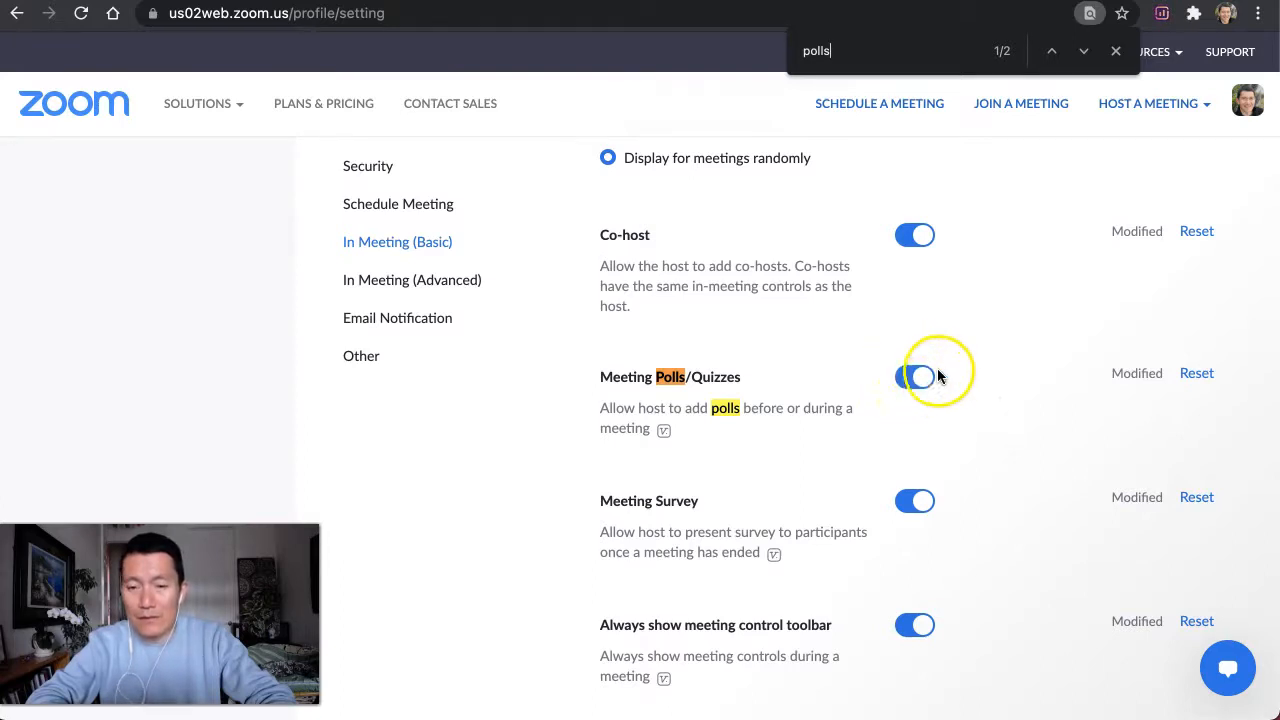
pyautogui.click(914, 376)
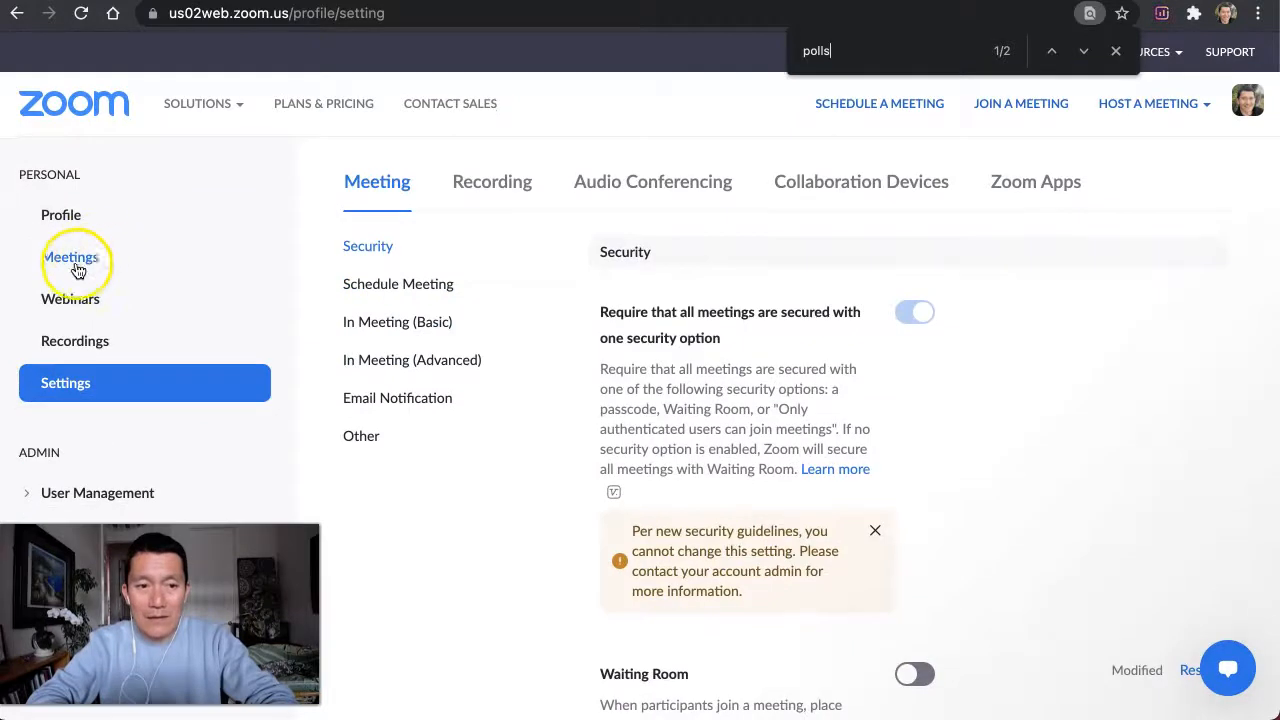
# - Return to the Meetings list and reveal the MasterHeart meeting's action buttons
pyautogui.click(70, 256)
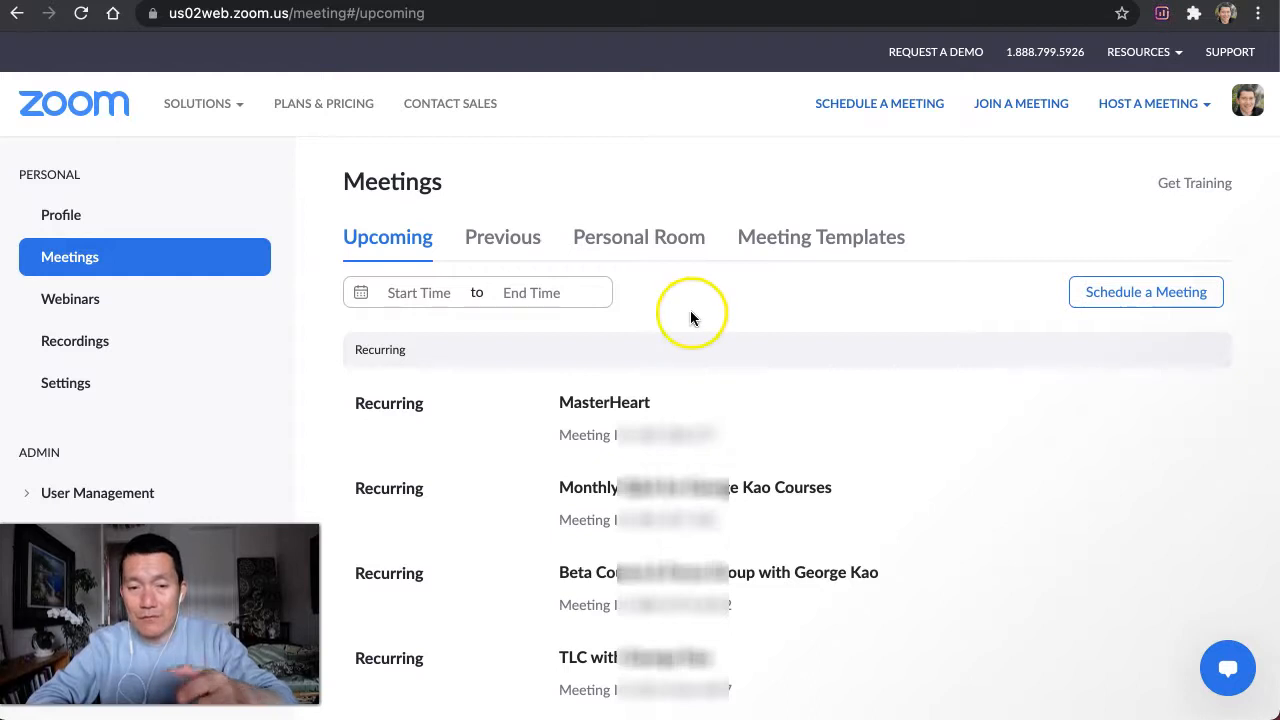
pyautogui.moveTo(704, 318)
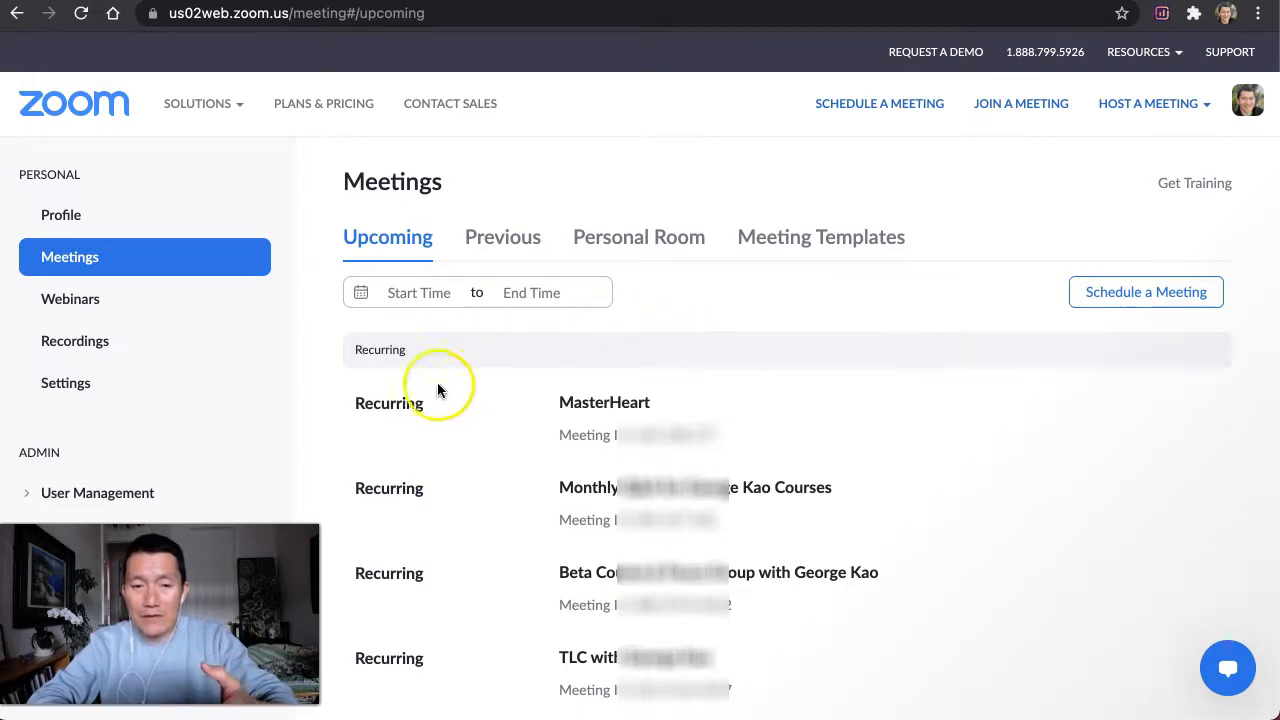
pyautogui.moveTo(680, 340)
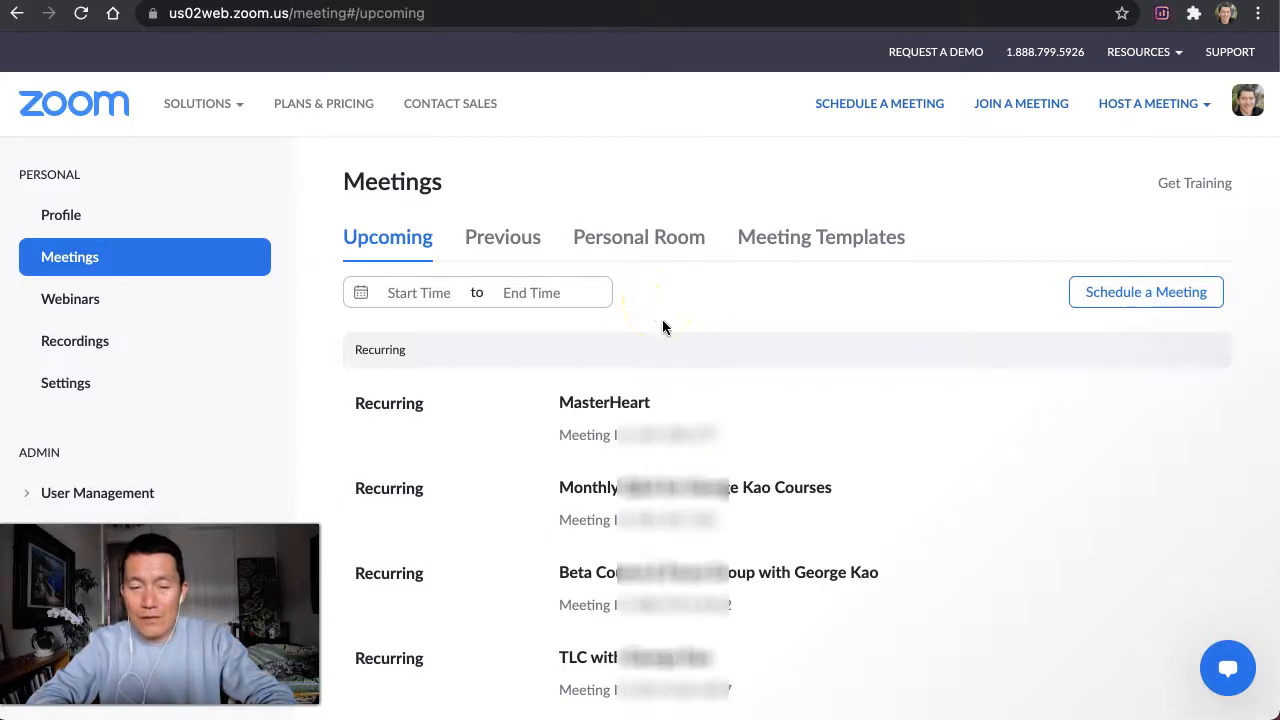
pyautogui.moveTo(740, 404)
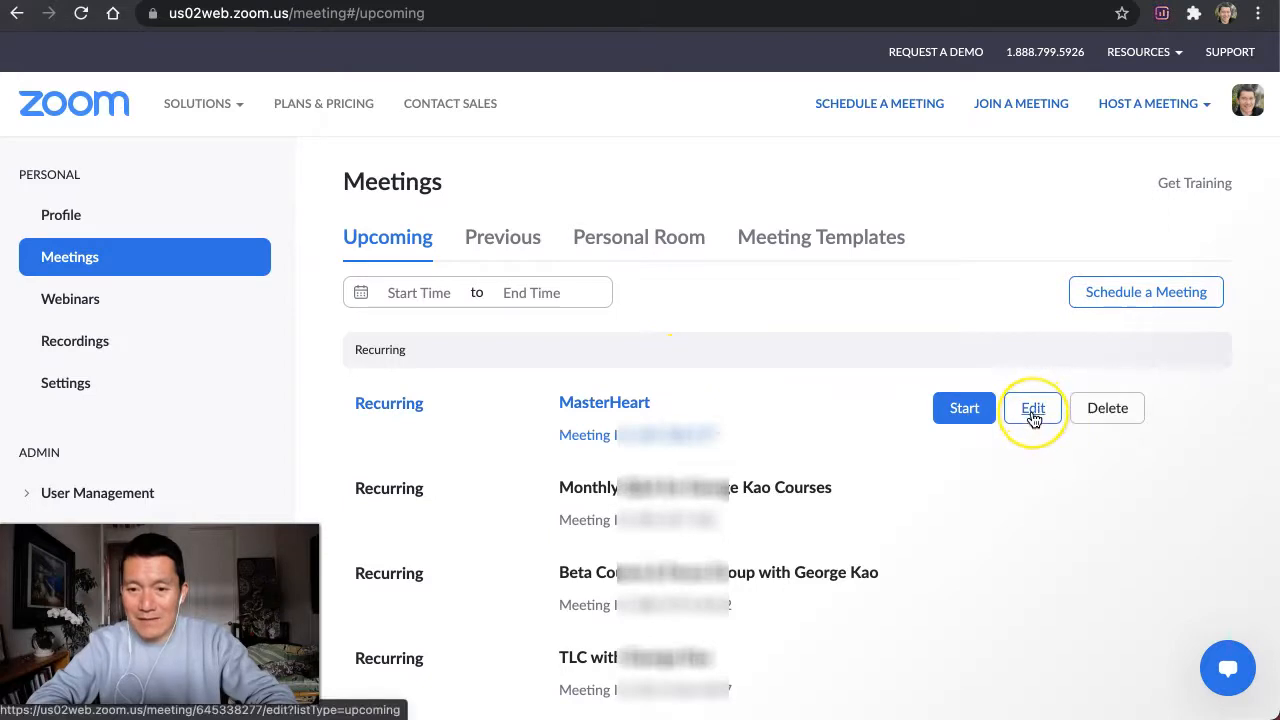
pyautogui.click(1032, 408)
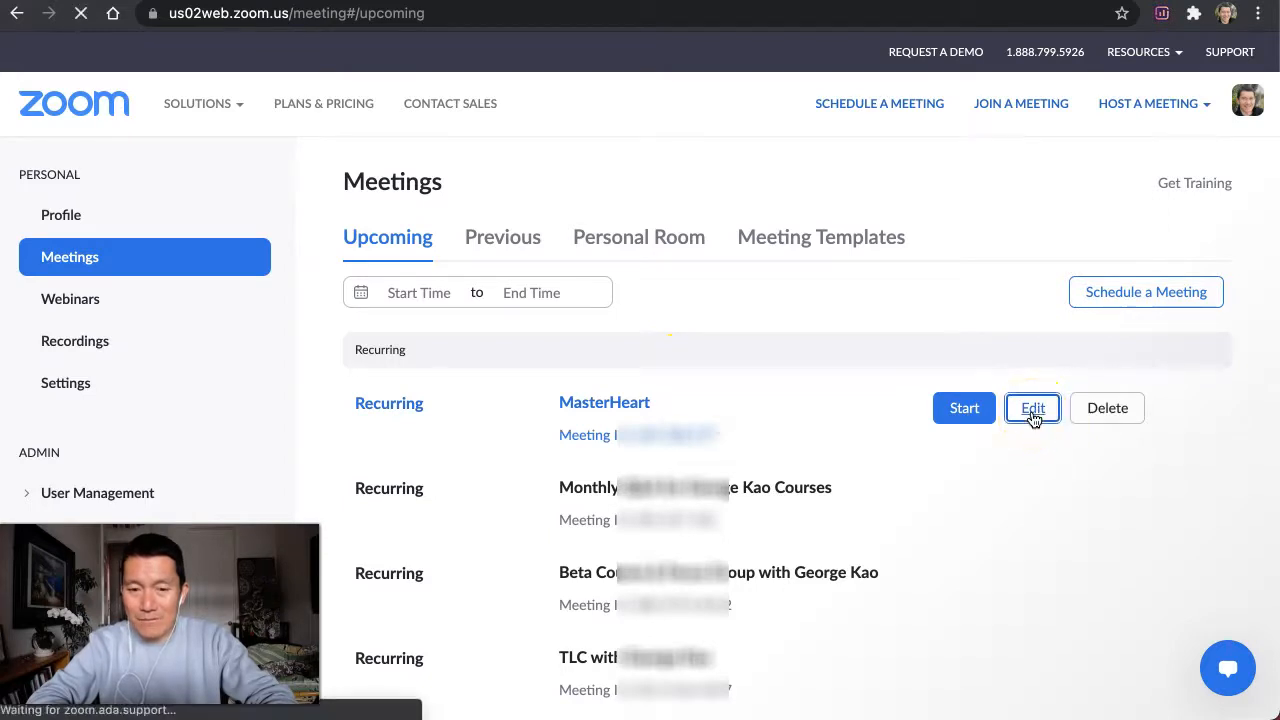
pyautogui.click(1032, 408)
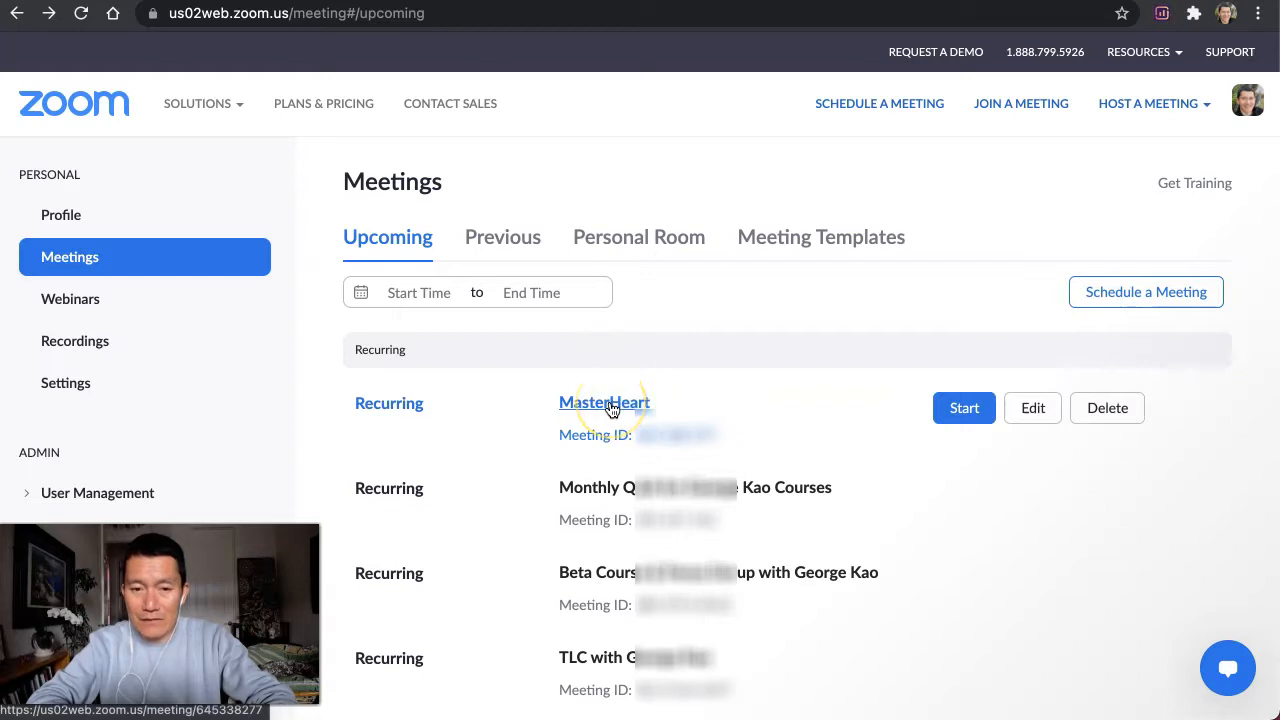
# - Start a new poll from the MasterHeart meeting's Polls section
pyautogui.click(604, 402)
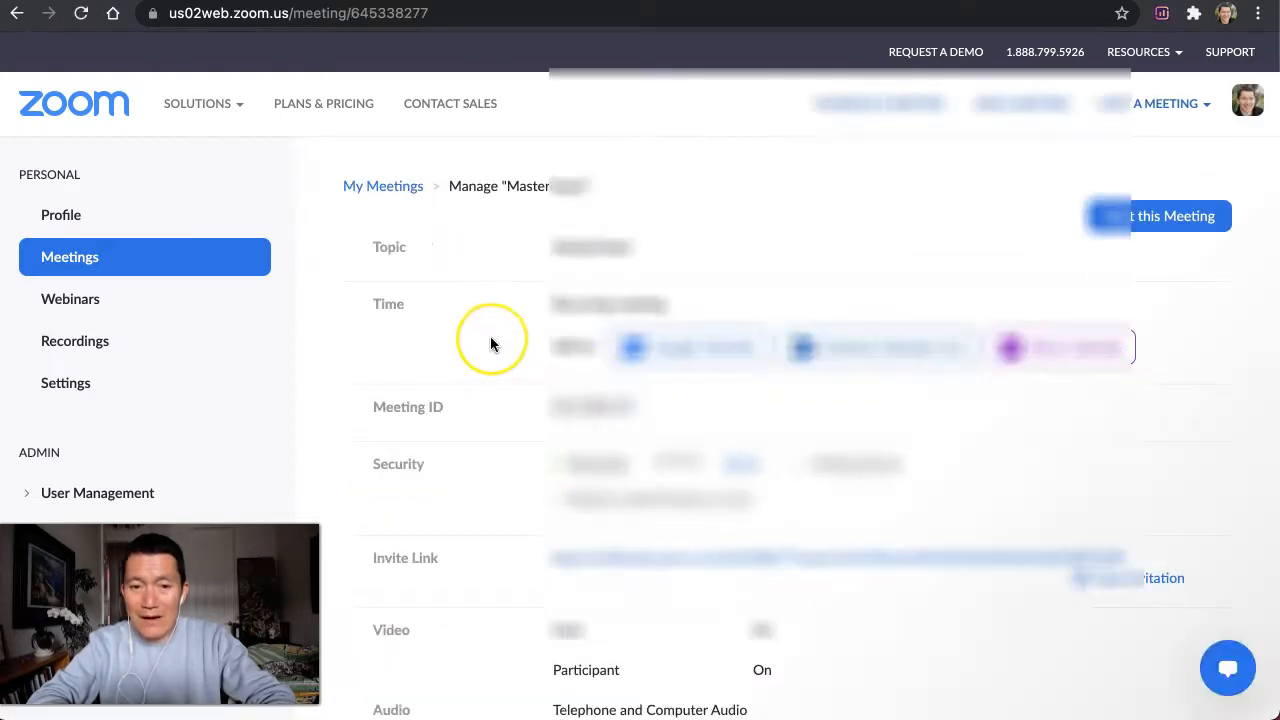
pyautogui.scroll(-3)
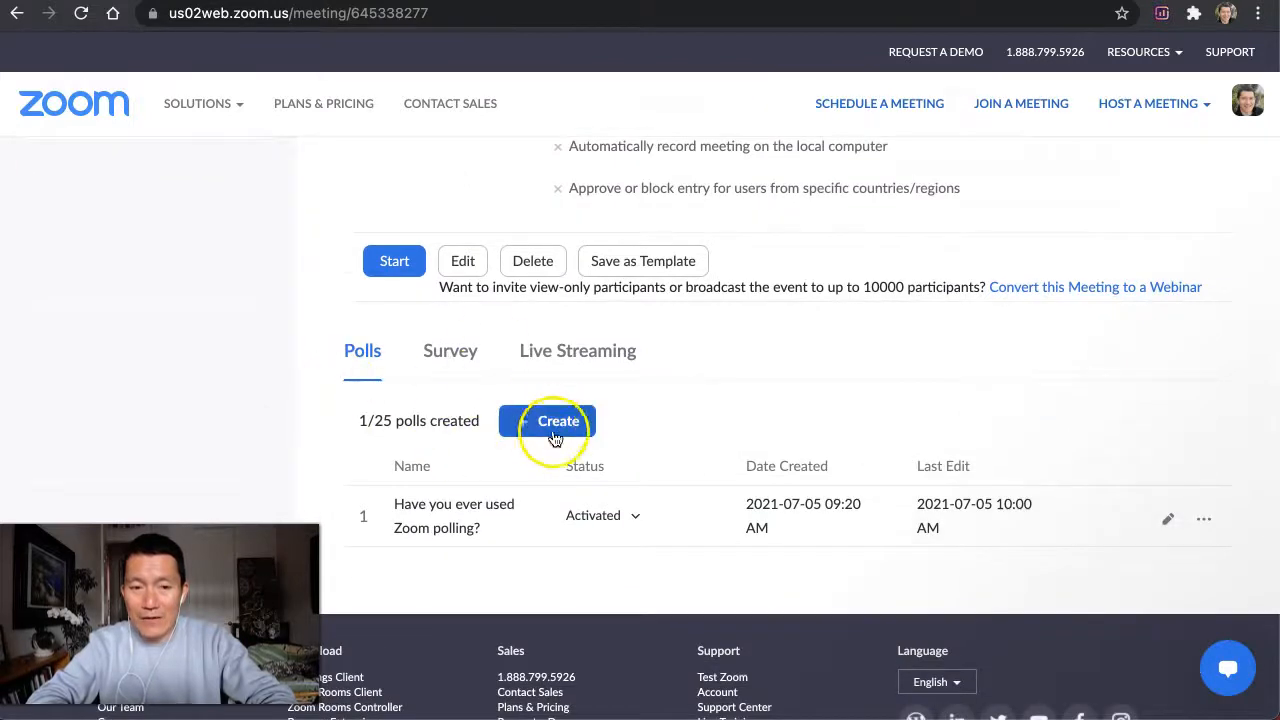
pyautogui.moveTo(604, 414)
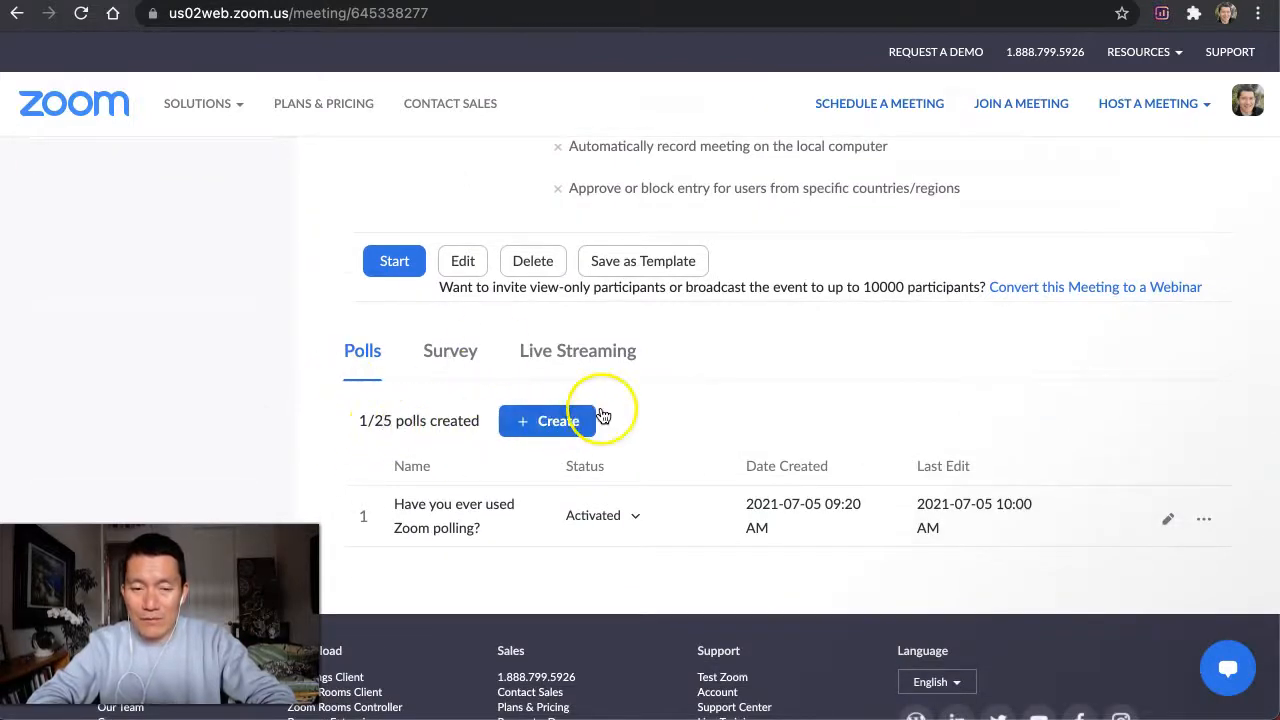
pyautogui.click(548, 420)
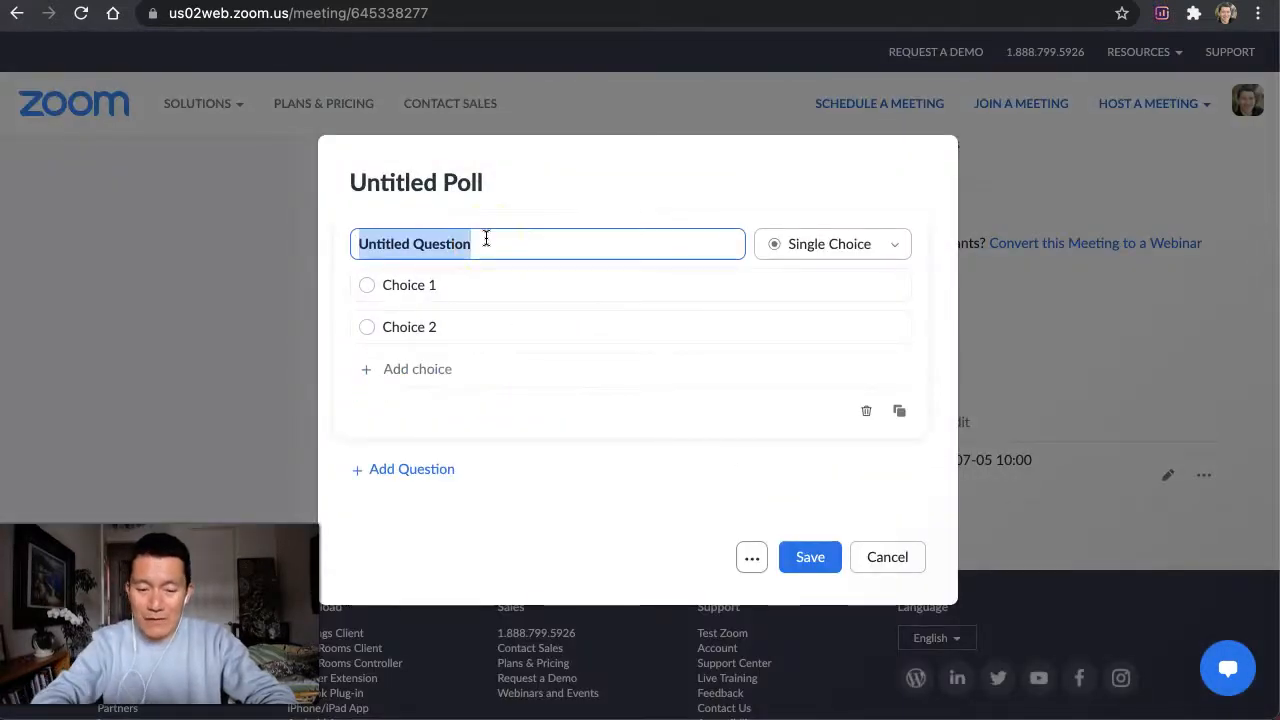
# - Enter the question 'What's your favorite color?' with choices red, green and a third choice blue
pyautogui.write("What's your favorite")
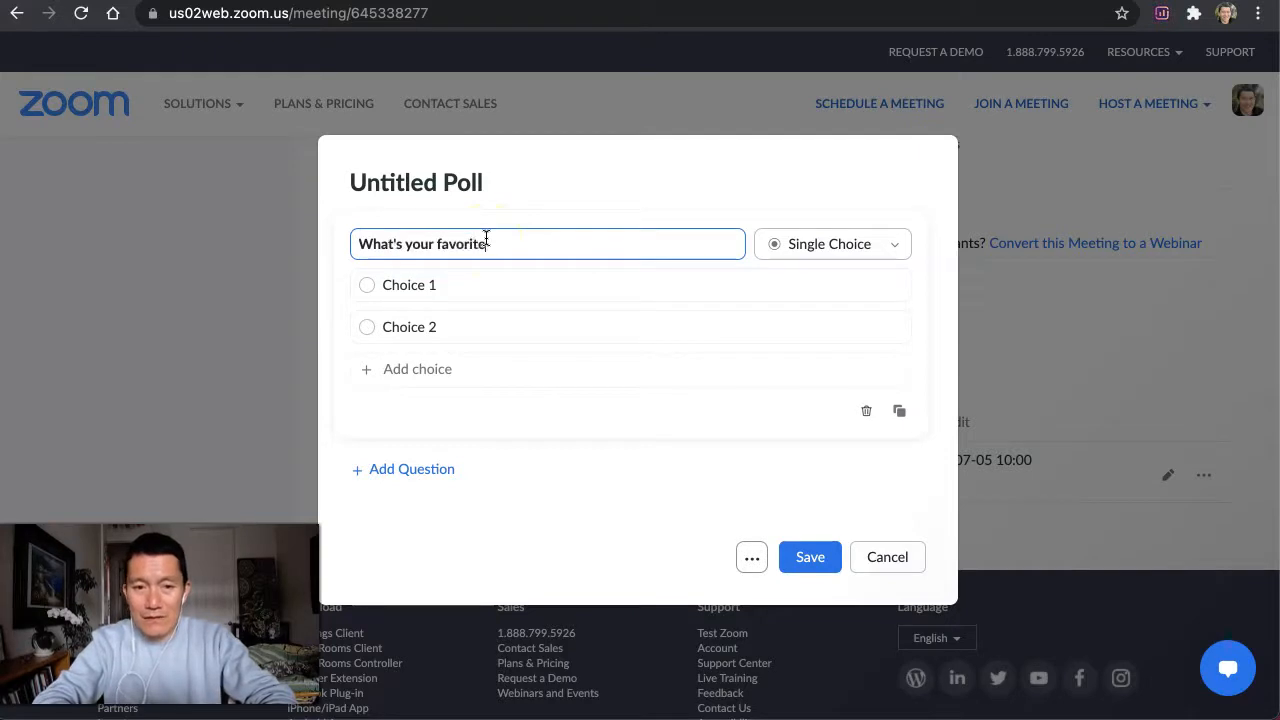
pyautogui.write('color?')
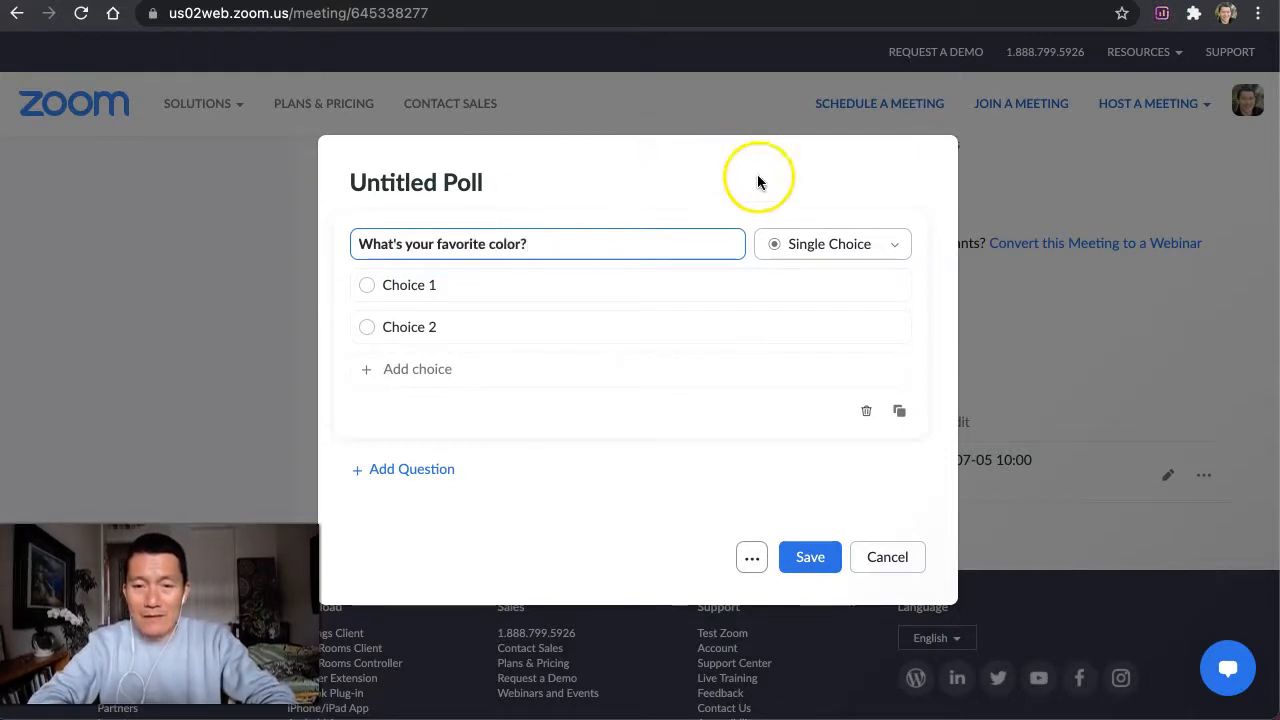
pyautogui.click(832, 244)
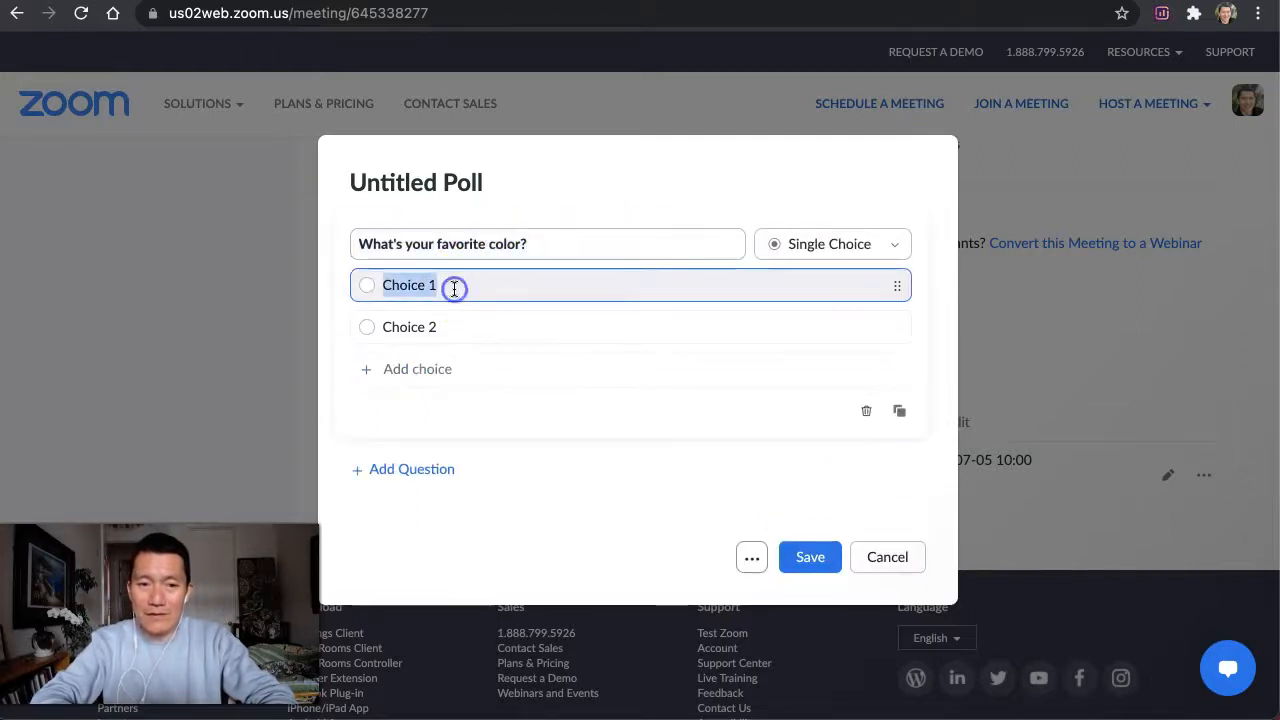
pyautogui.write('red')
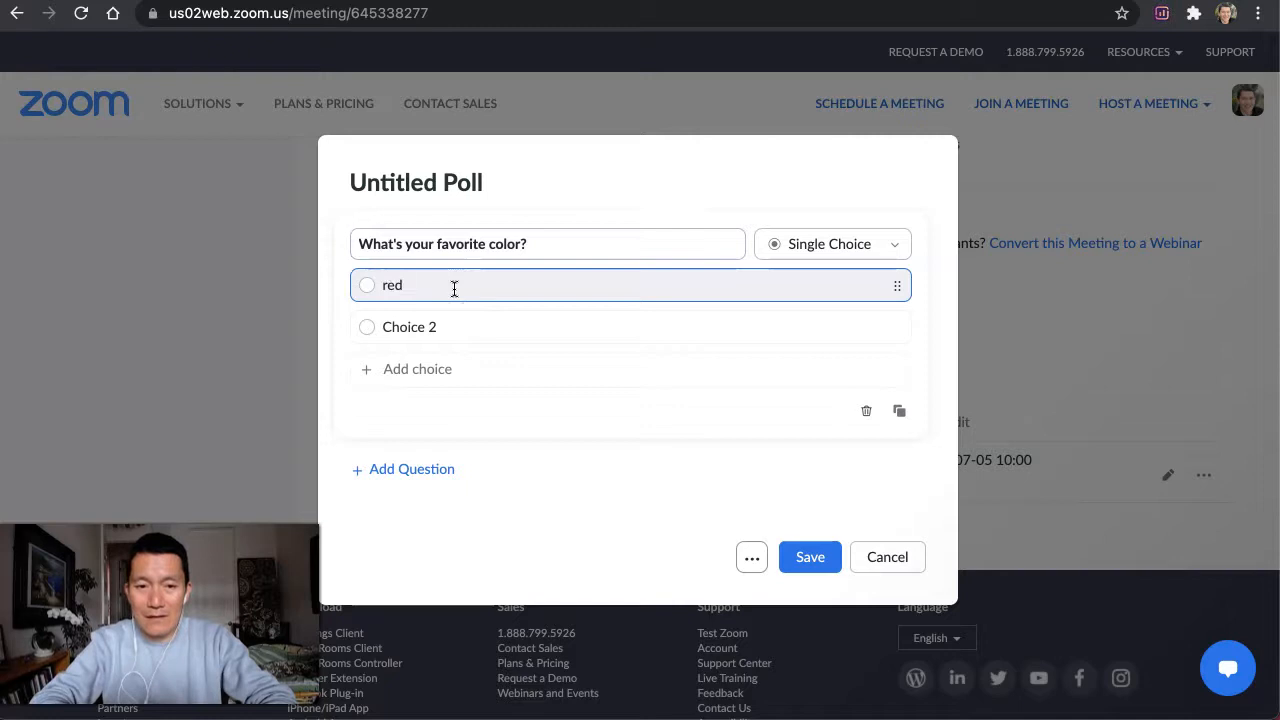
pyautogui.moveTo(418, 332)
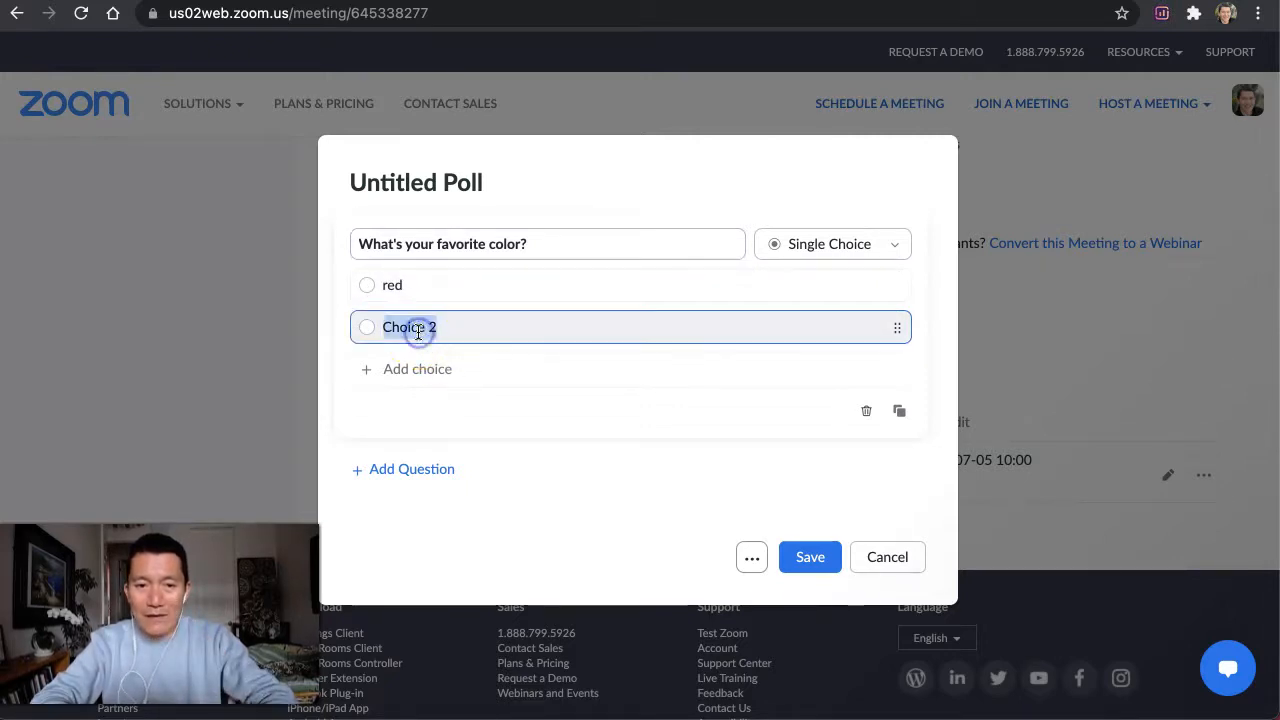
pyautogui.write('green')
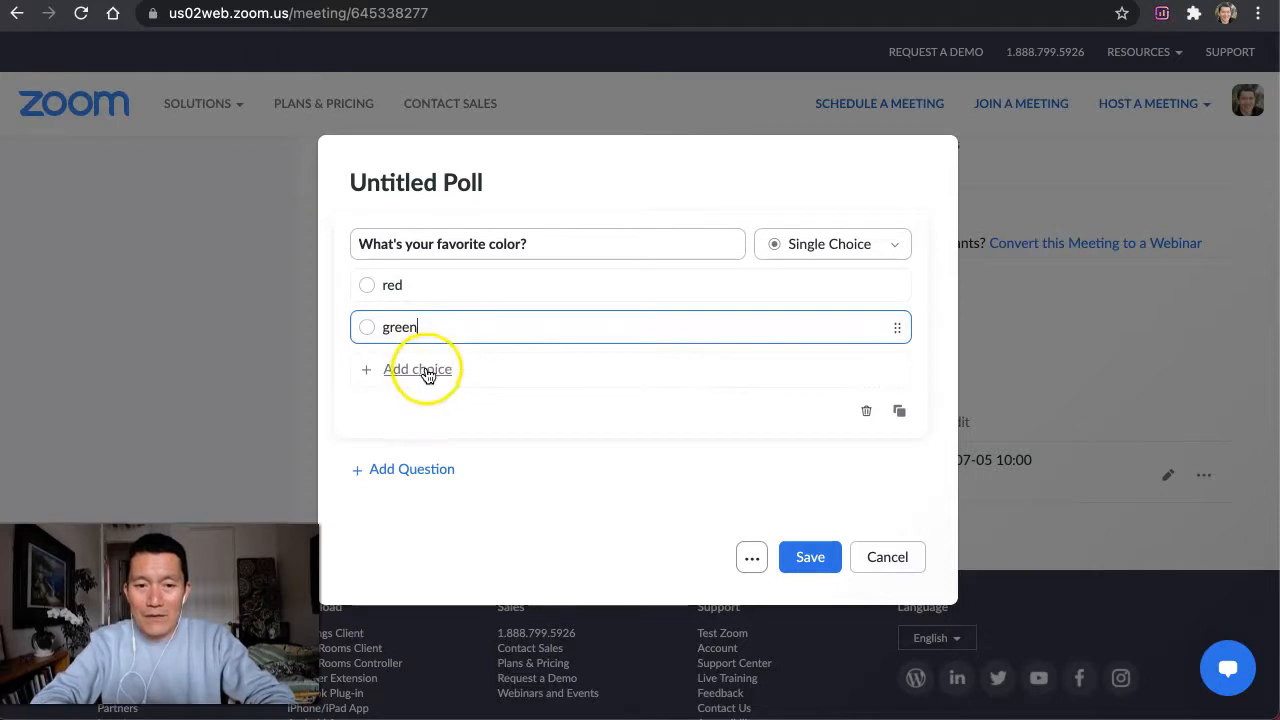
pyautogui.click(416, 368)
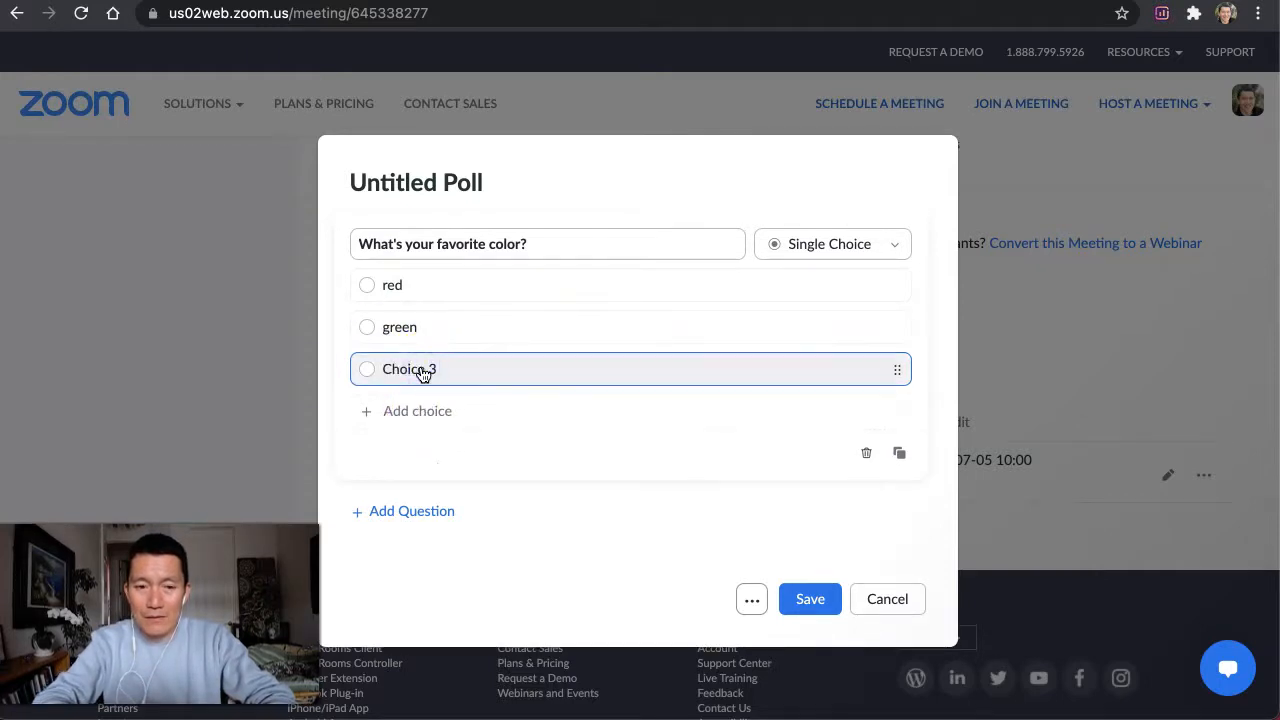
pyautogui.write('blue')
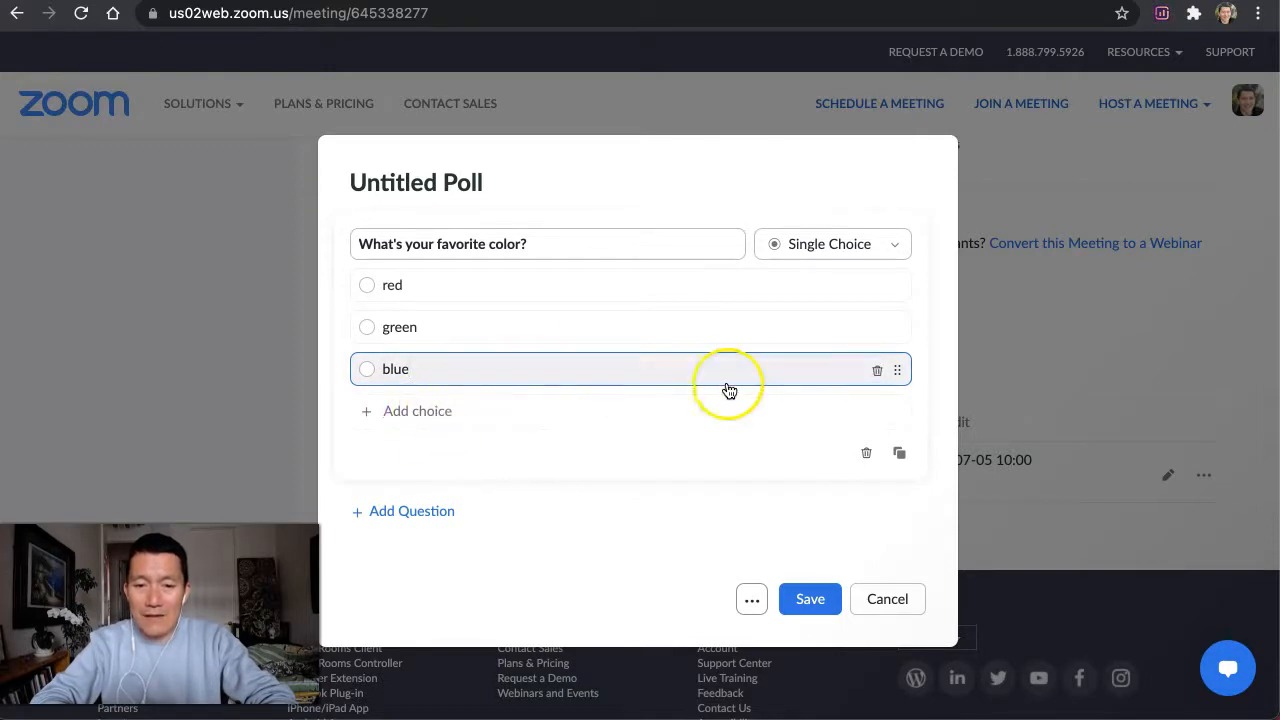
pyautogui.moveTo(448, 360)
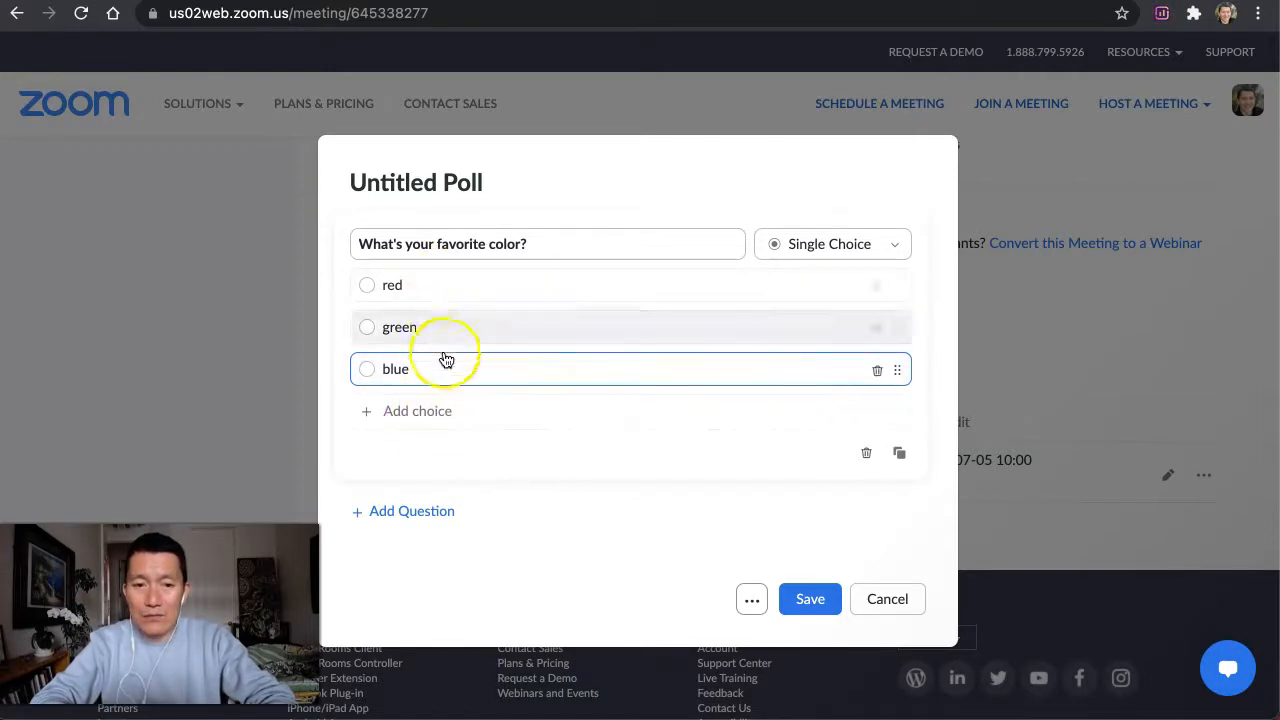
pyautogui.moveTo(688, 358)
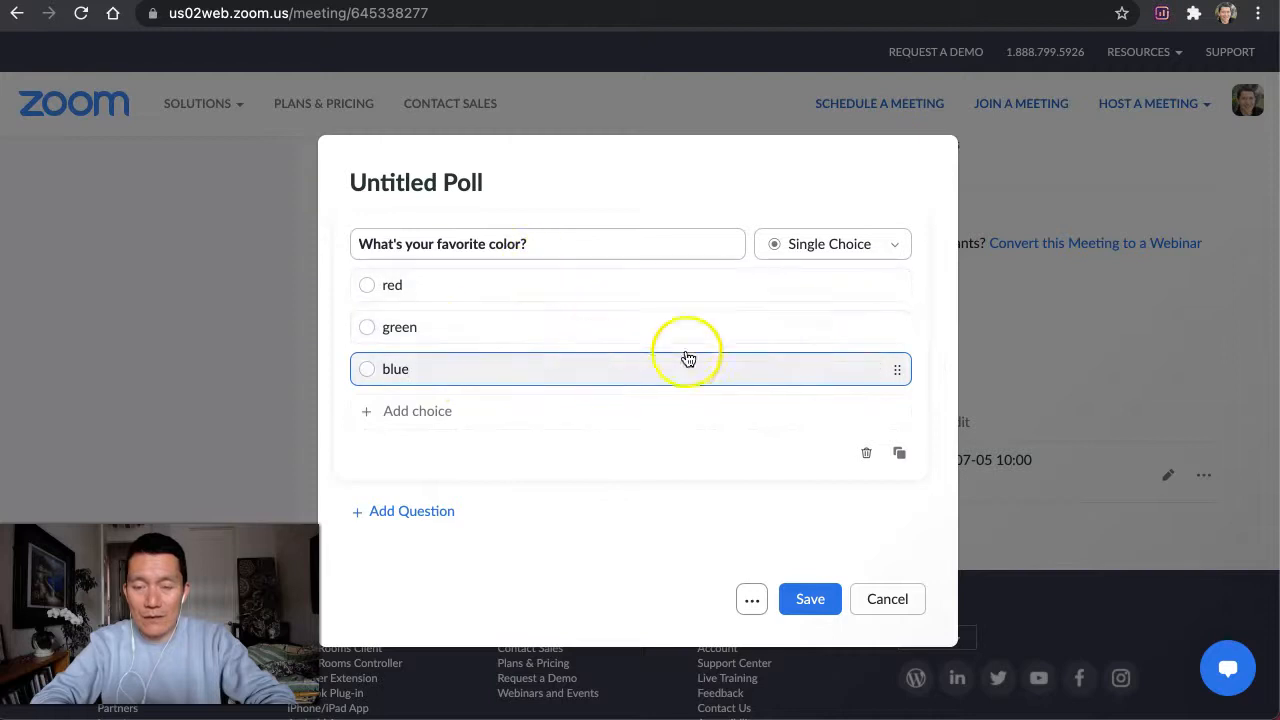
pyautogui.moveTo(866, 406)
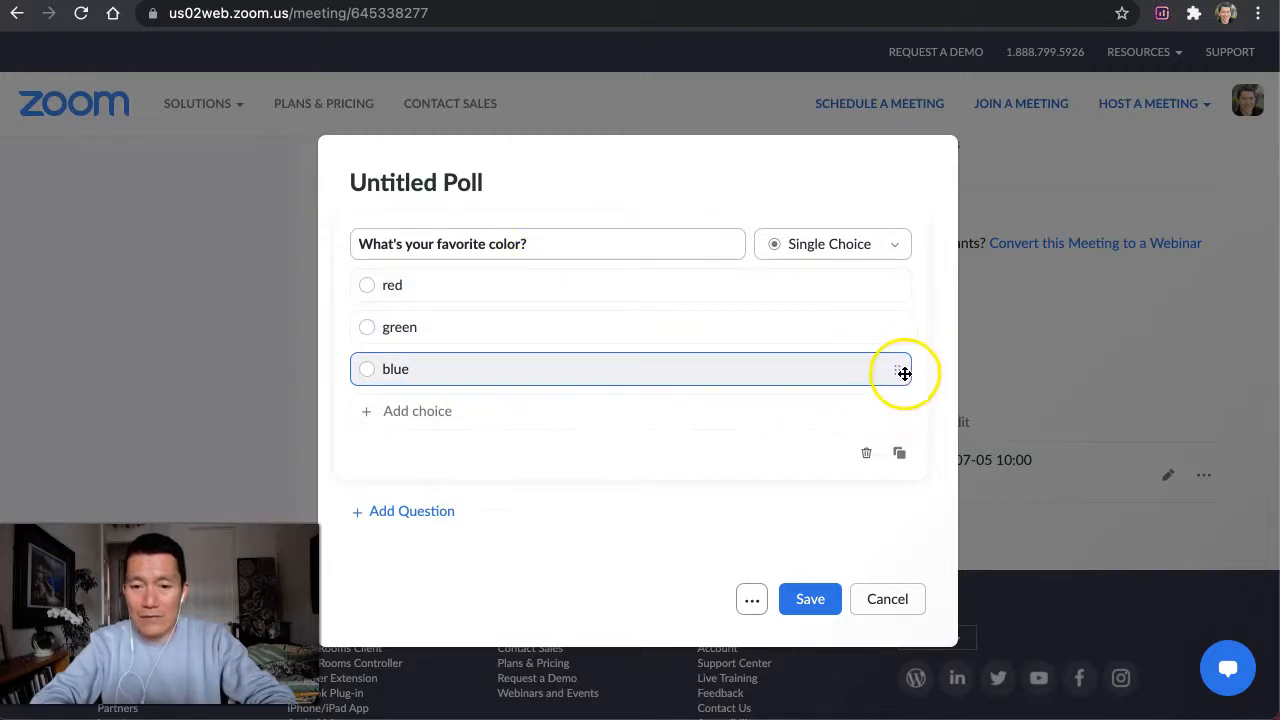
# - Move the blue choice to the top so the order is blue, red, green
pyautogui.moveTo(898, 368); pyautogui.dragTo(894, 276)
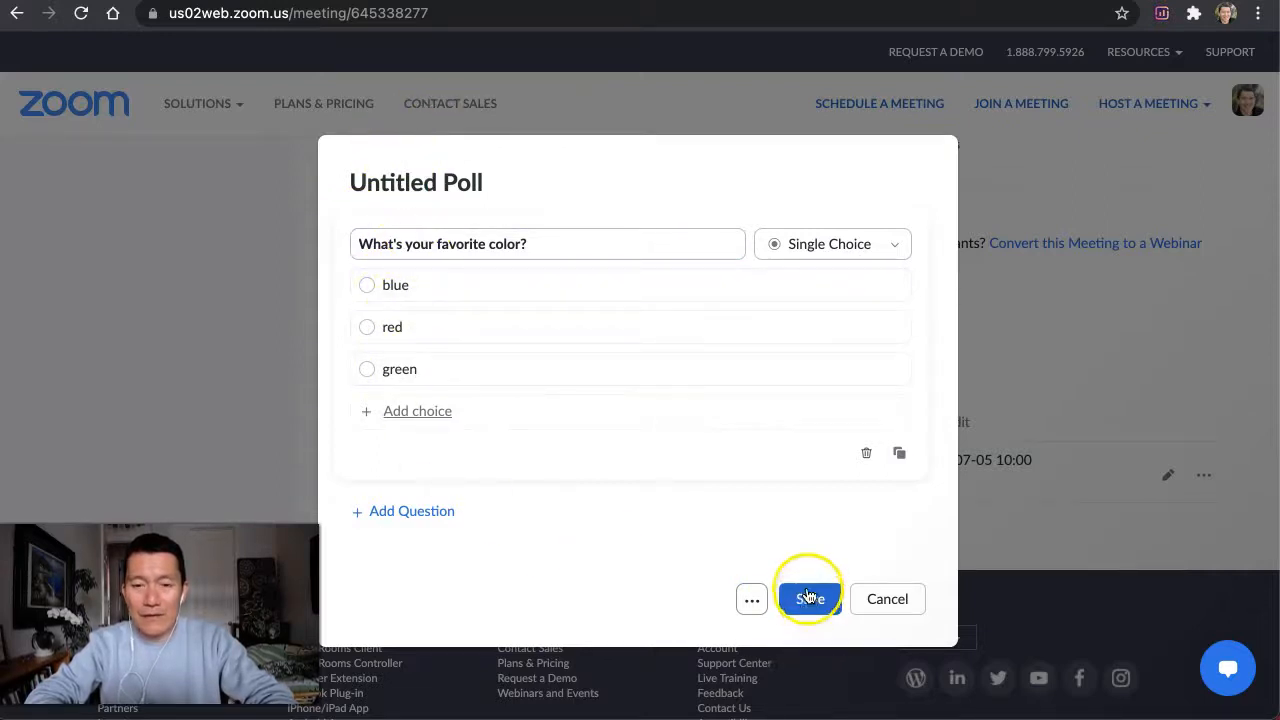
pyautogui.moveTo(410, 182)
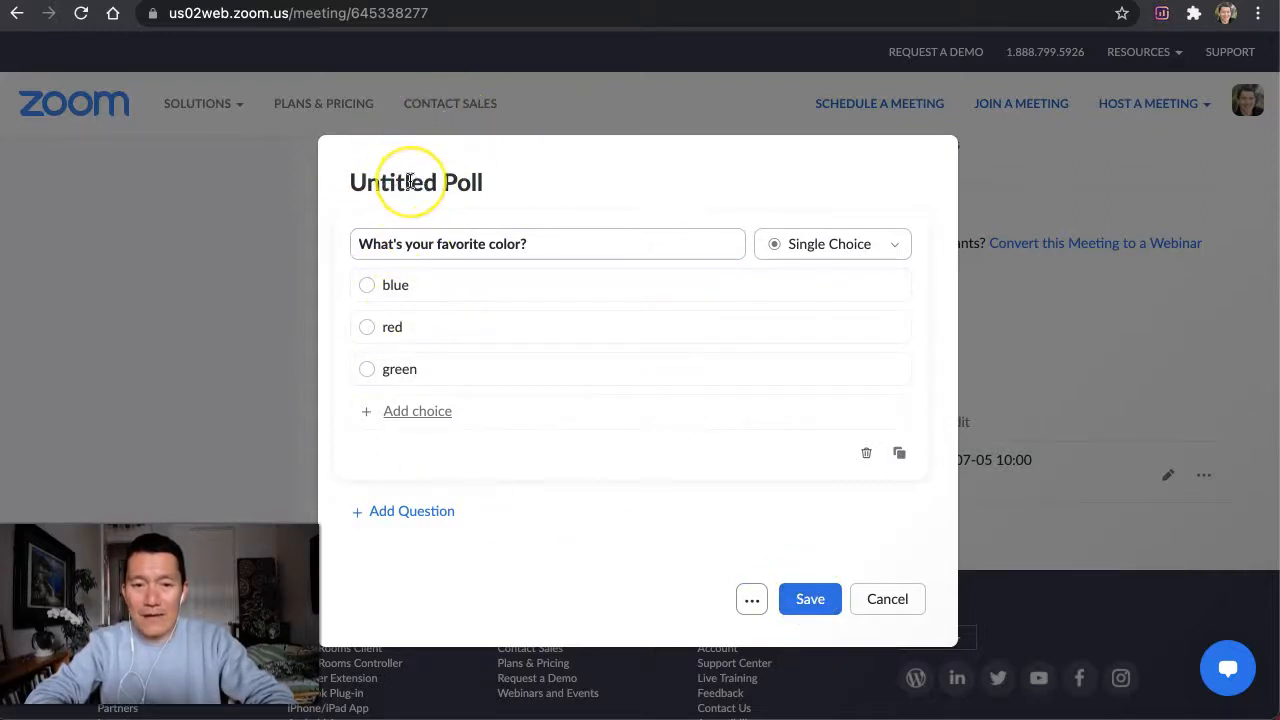
# - Name the poll 'Color' and save it to the meeting
pyautogui.click(410, 182)
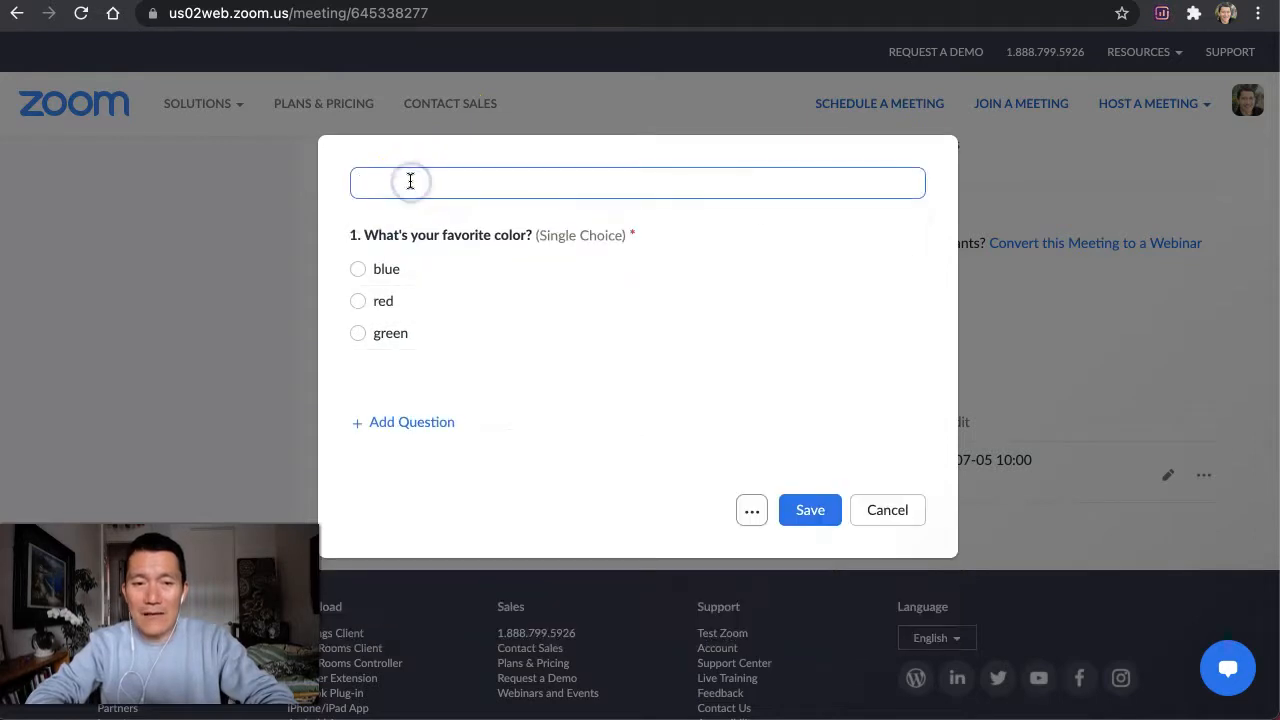
pyautogui.click(410, 182)
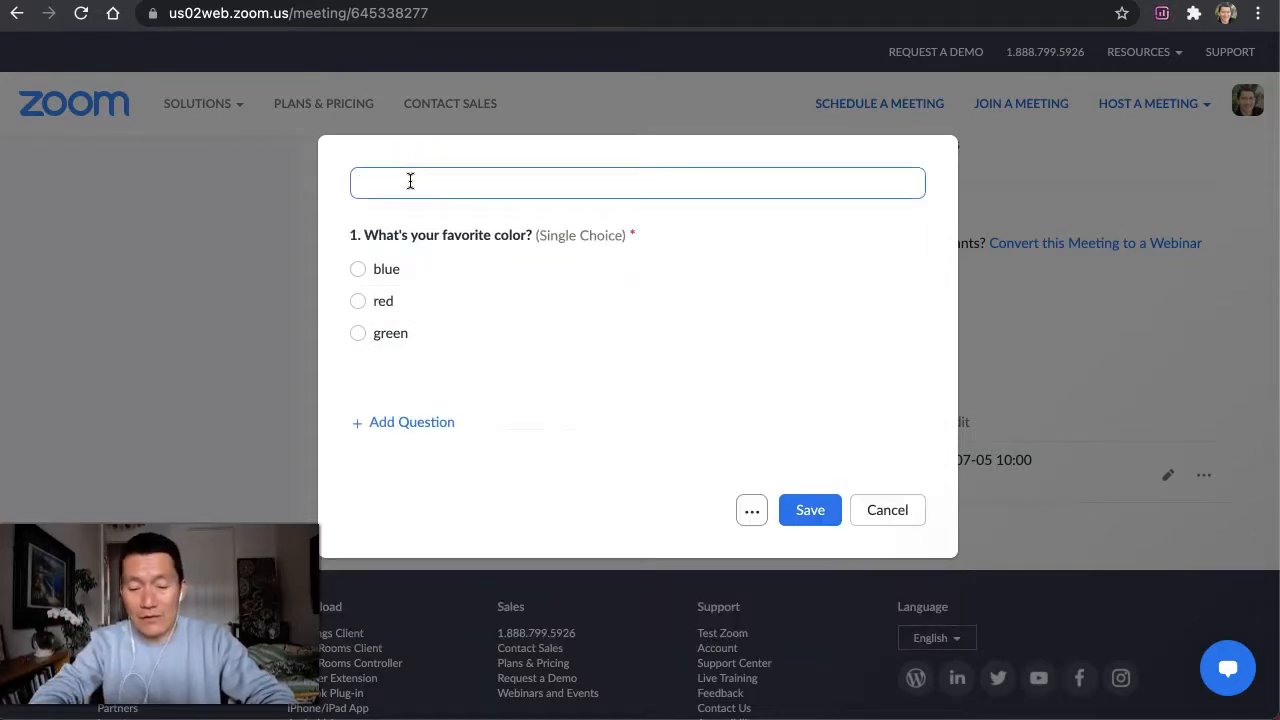
pyautogui.write('Color')
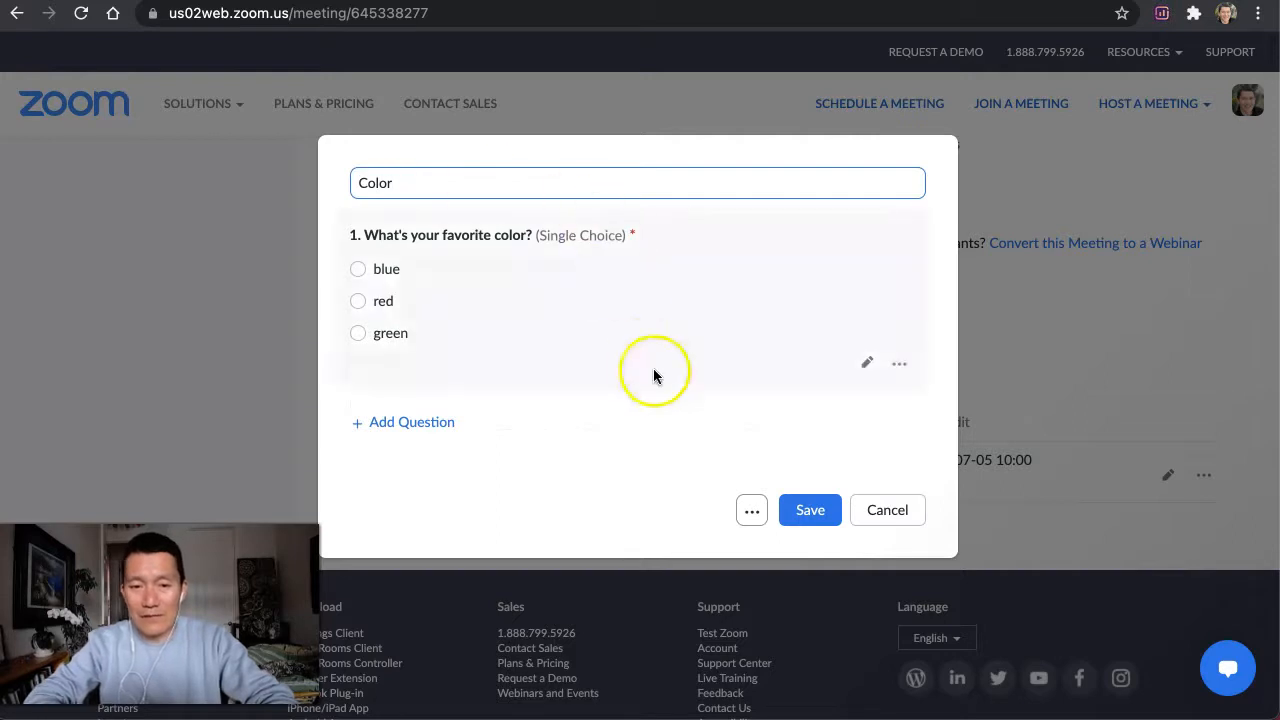
pyautogui.write('dsadas')
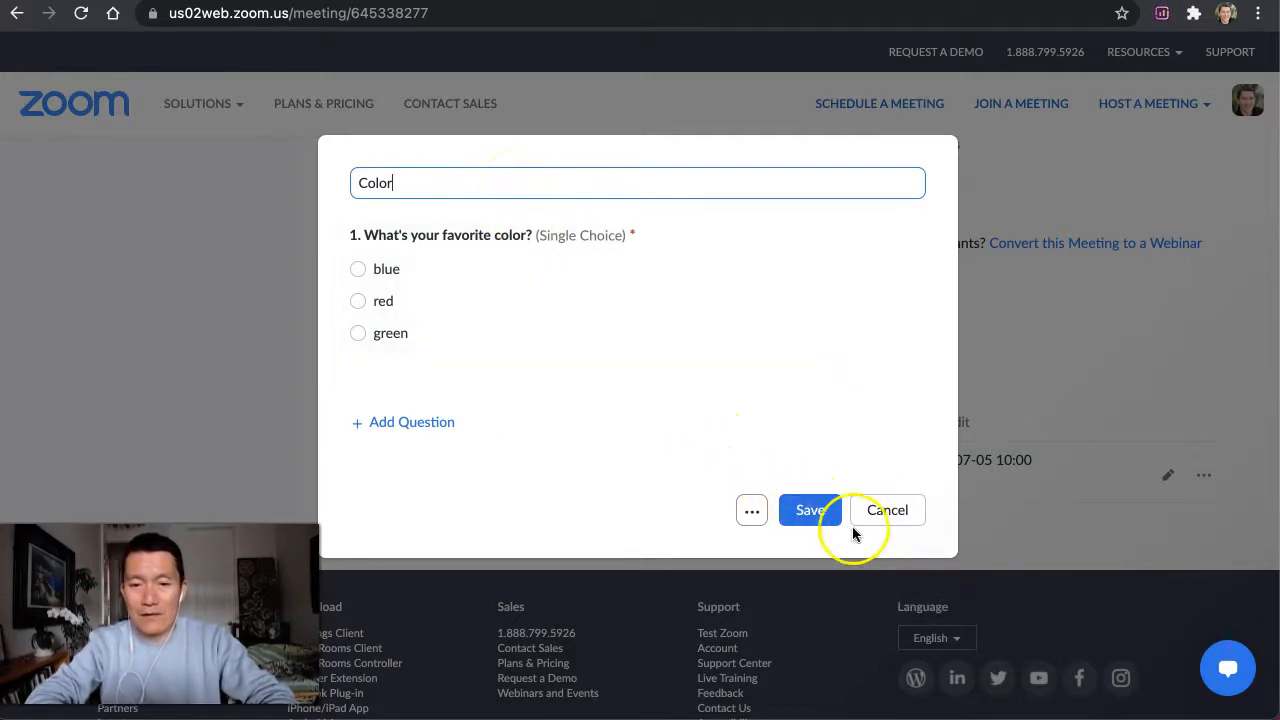
pyautogui.click(810, 510)
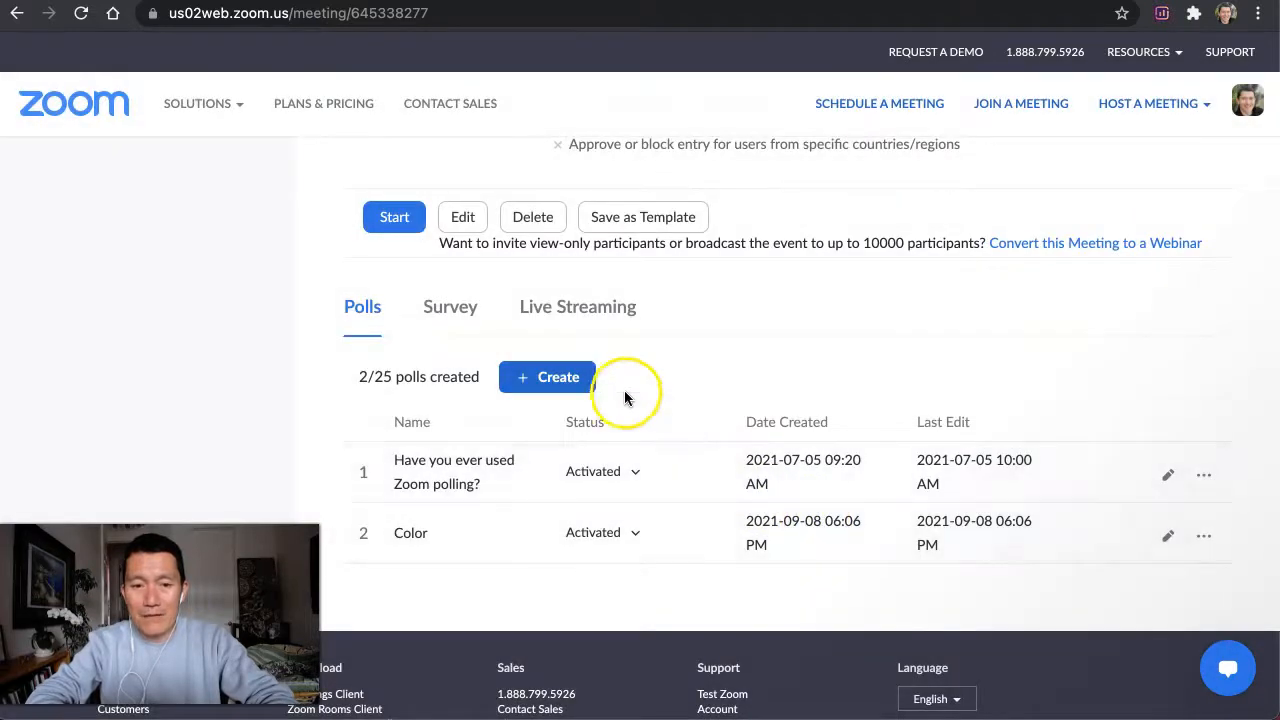
pyautogui.moveTo(564, 580)
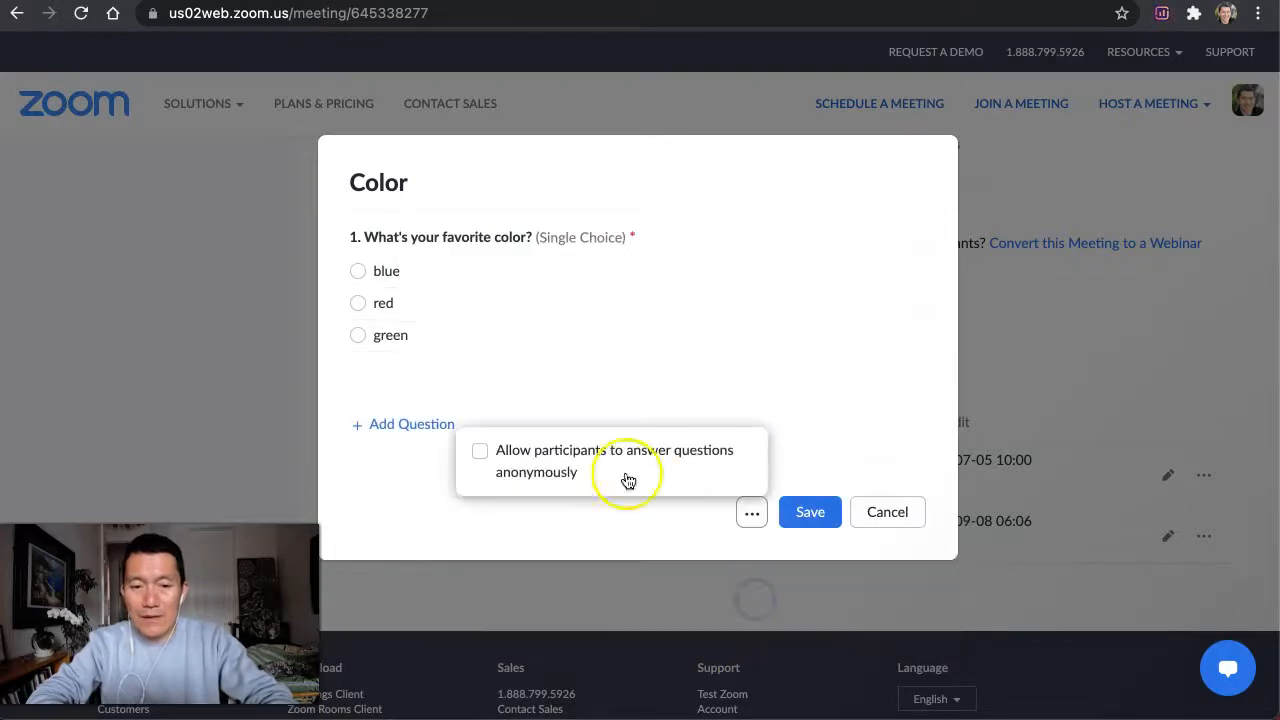
pyautogui.moveTo(612, 458)
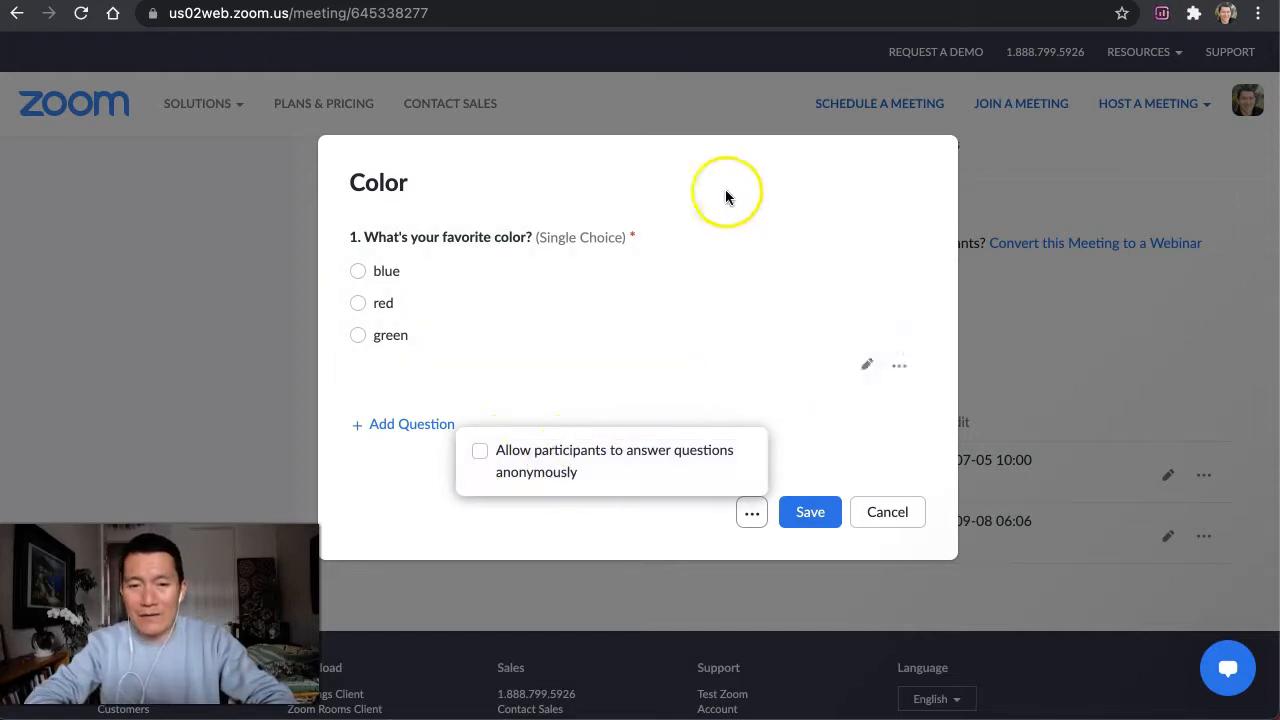
pyautogui.moveTo(718, 180)
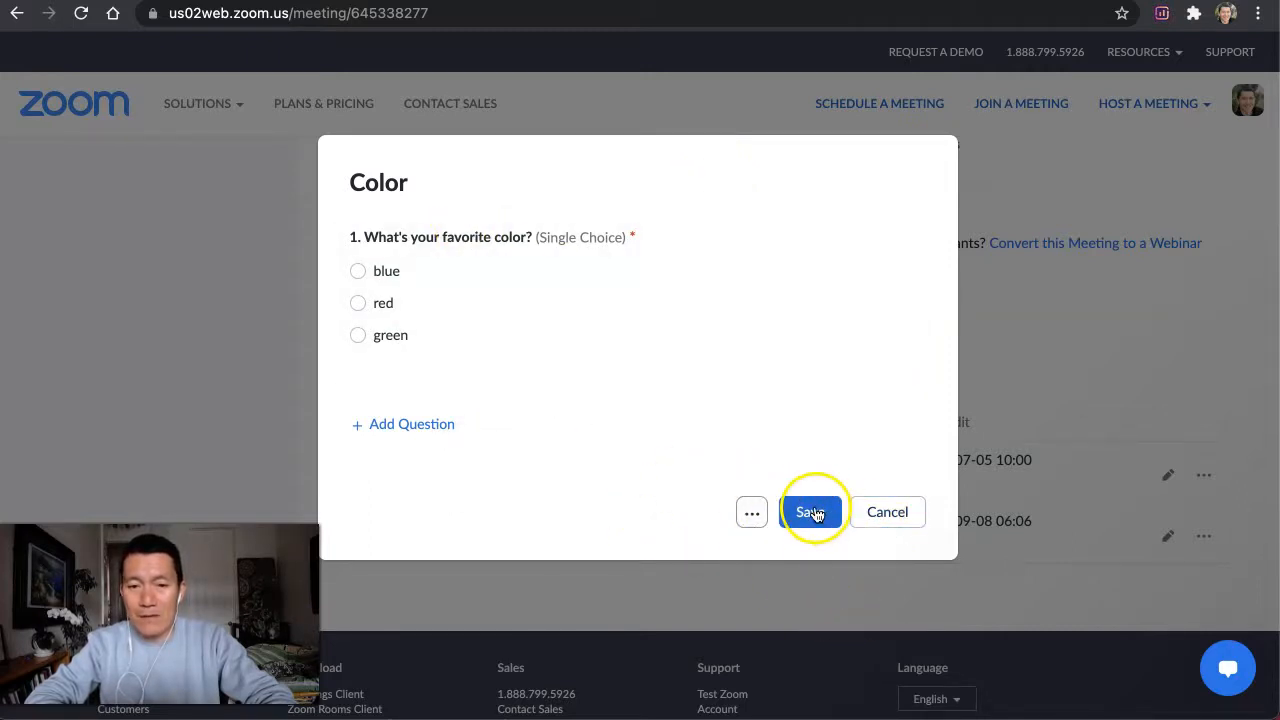
pyautogui.click(810, 512)
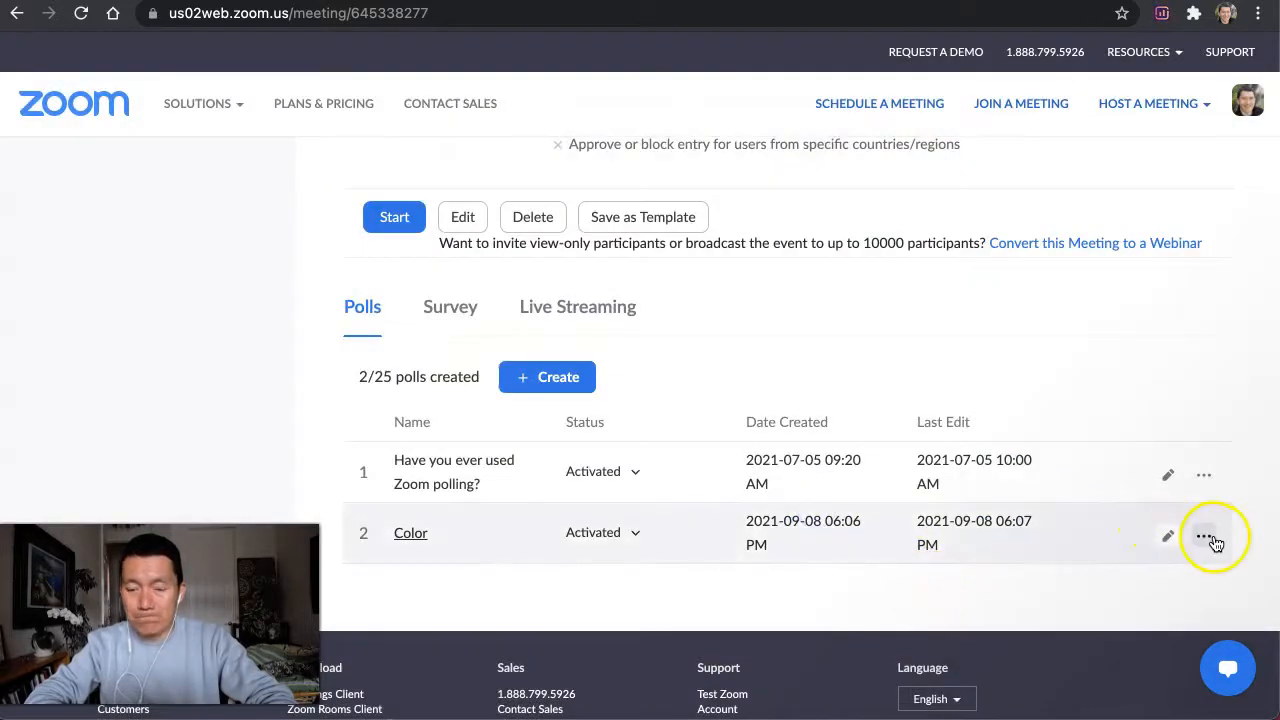
pyautogui.click(1204, 536)
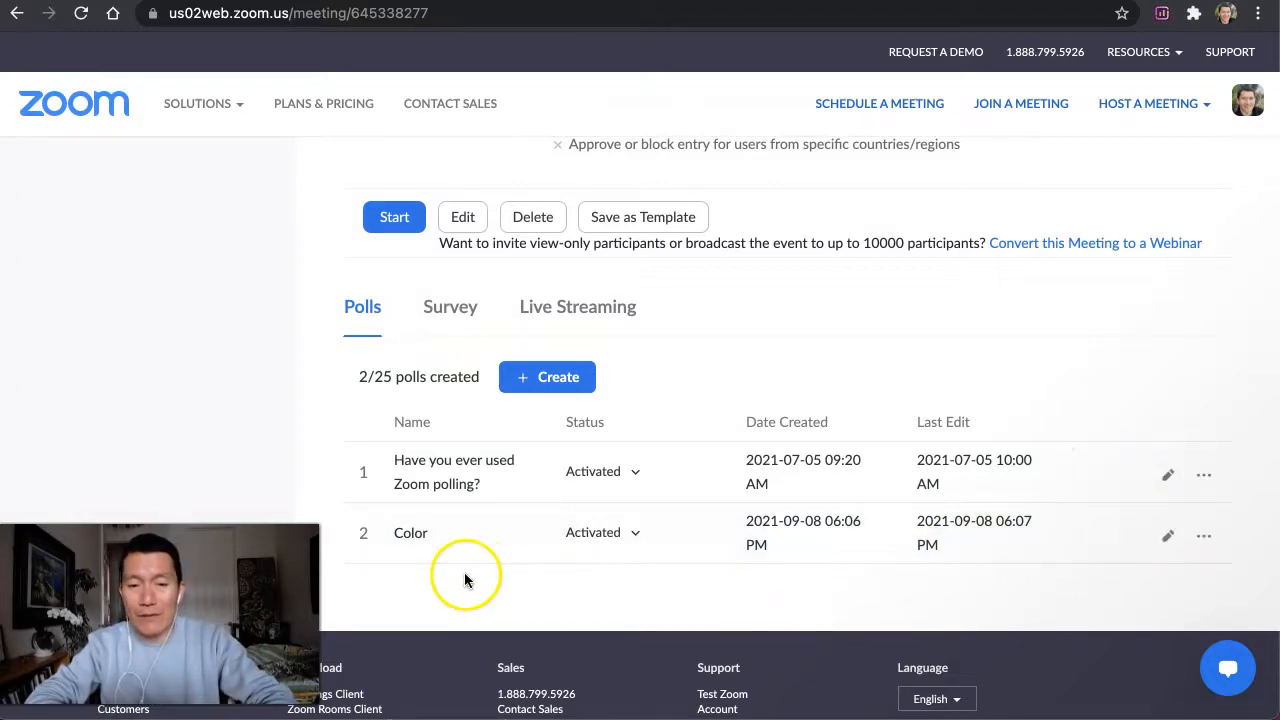
pyautogui.moveTo(556, 376)
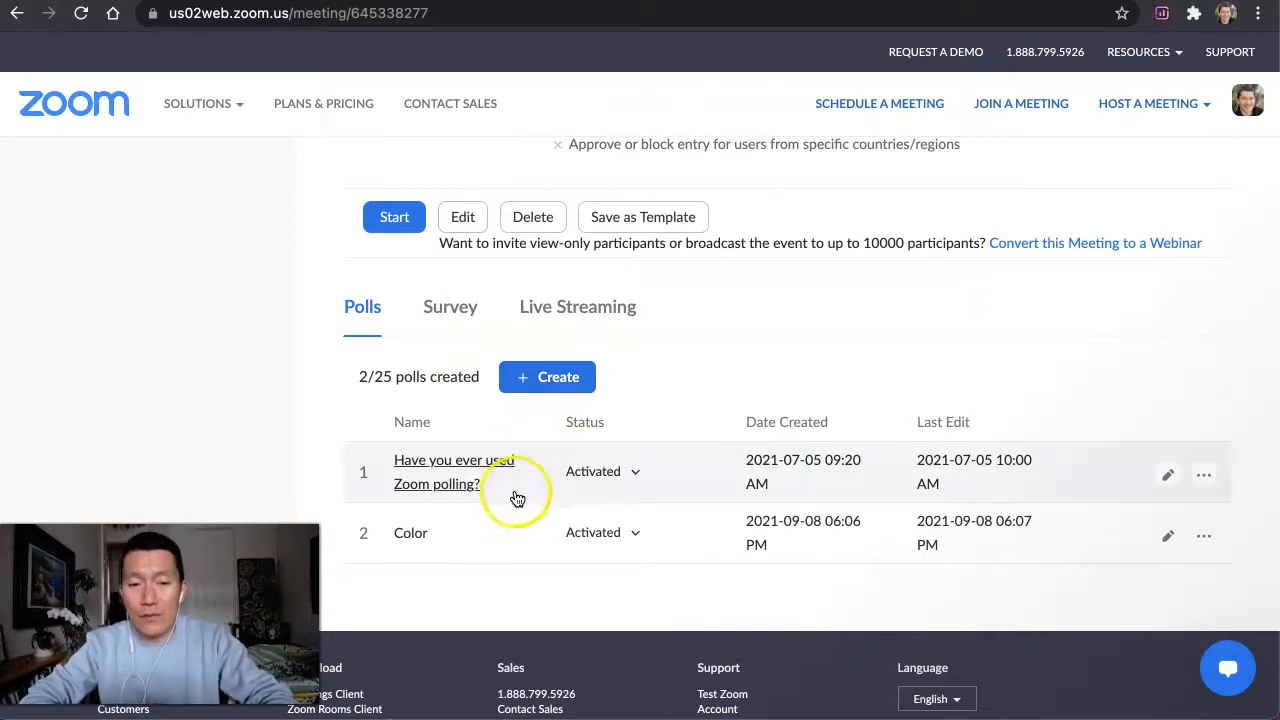
# - Create a new poll asking which two questions to answer, set to Multiple Choice
pyautogui.click(548, 376)
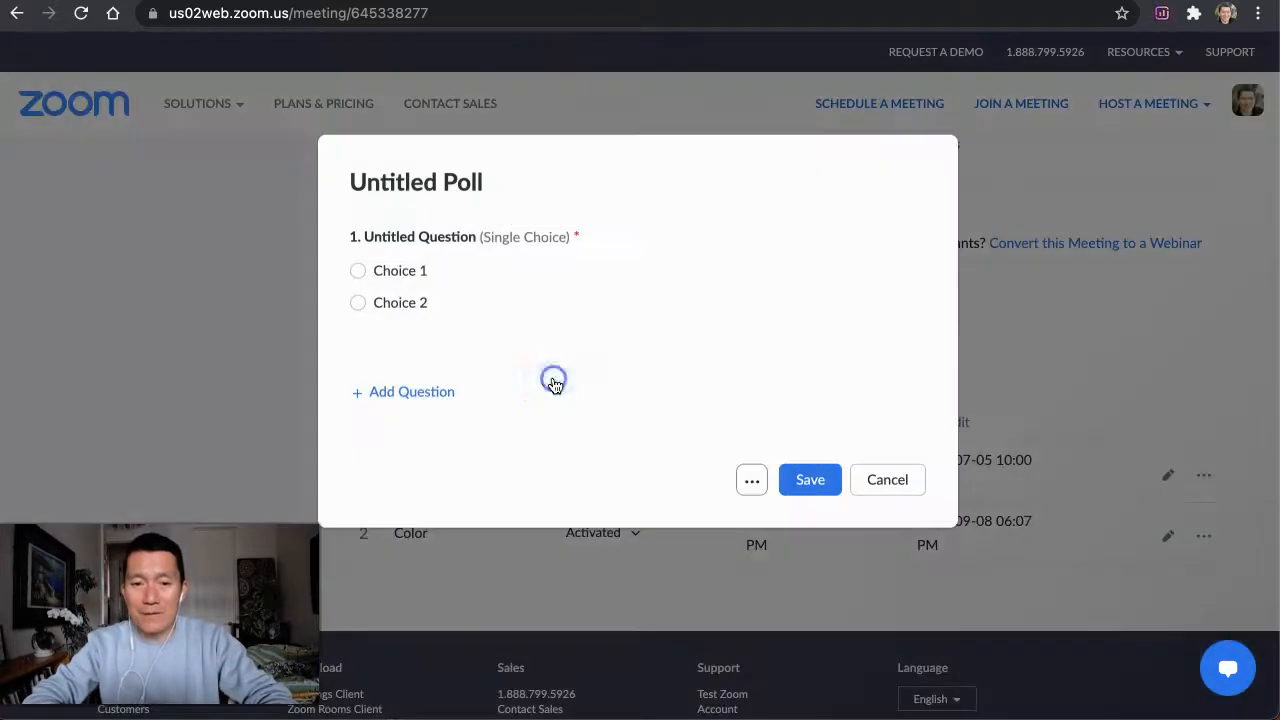
pyautogui.write('Which')
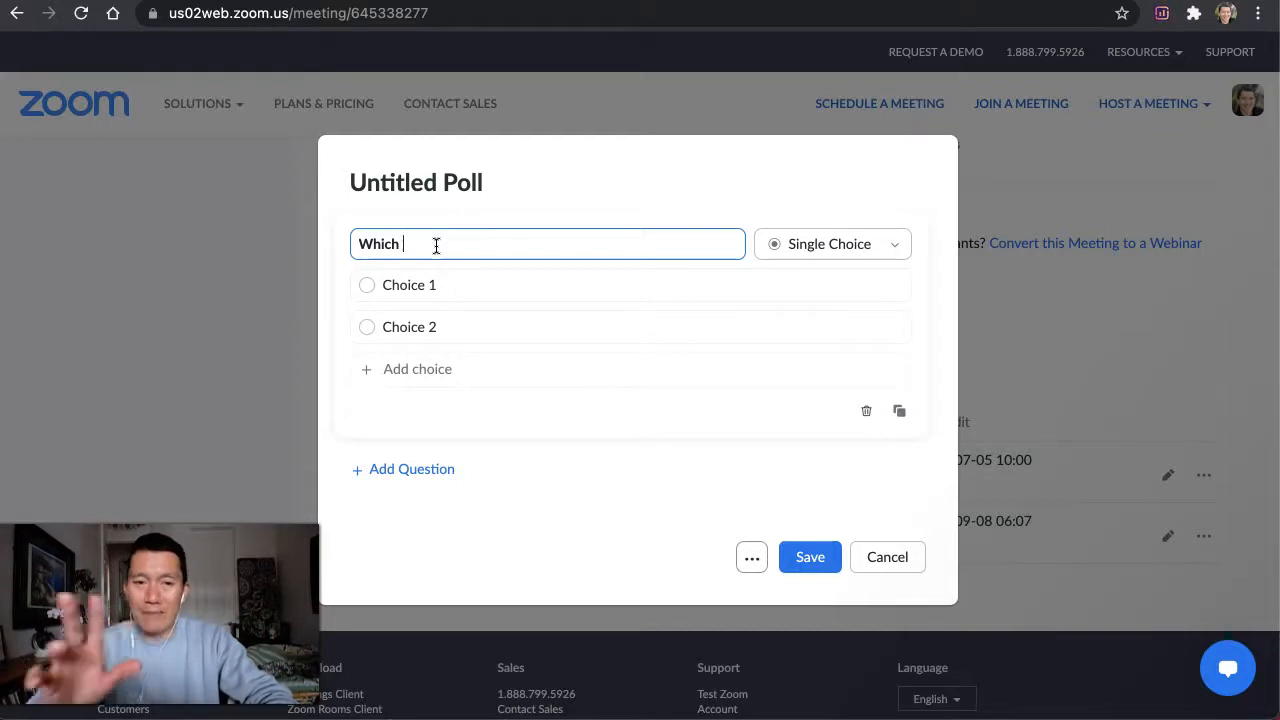
pyautogui.write('o')
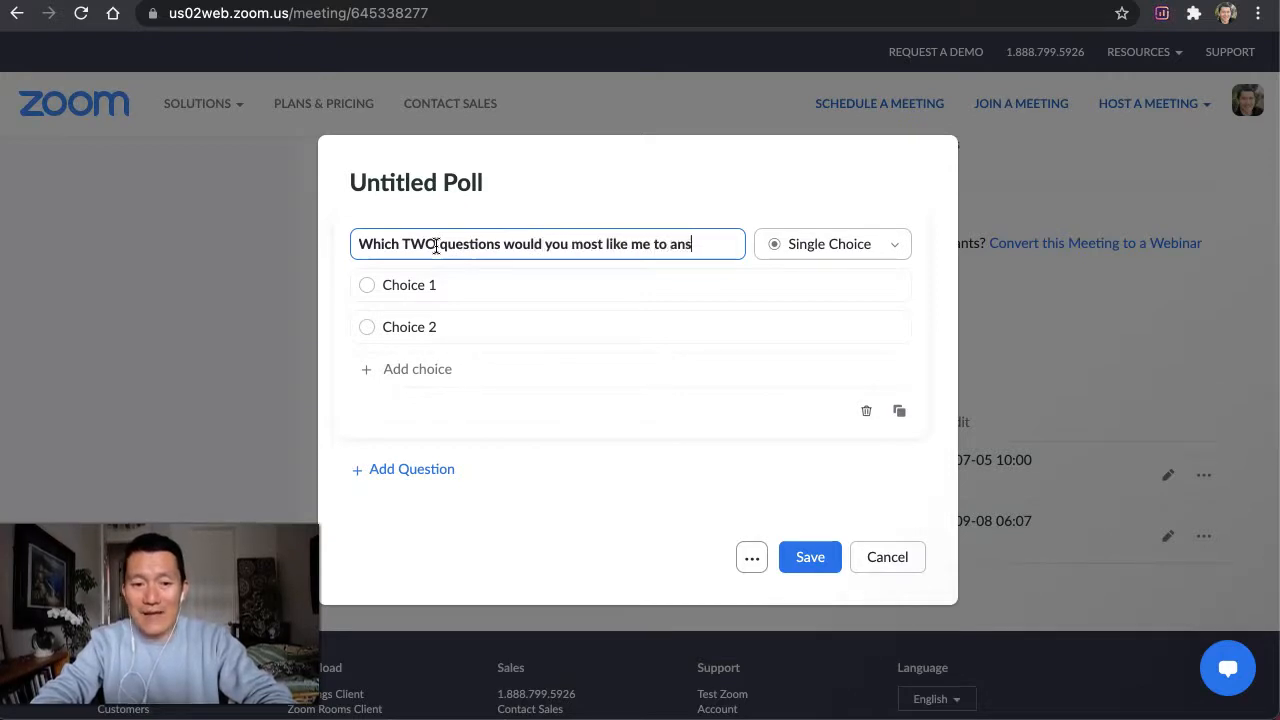
pyautogui.click(830, 244)
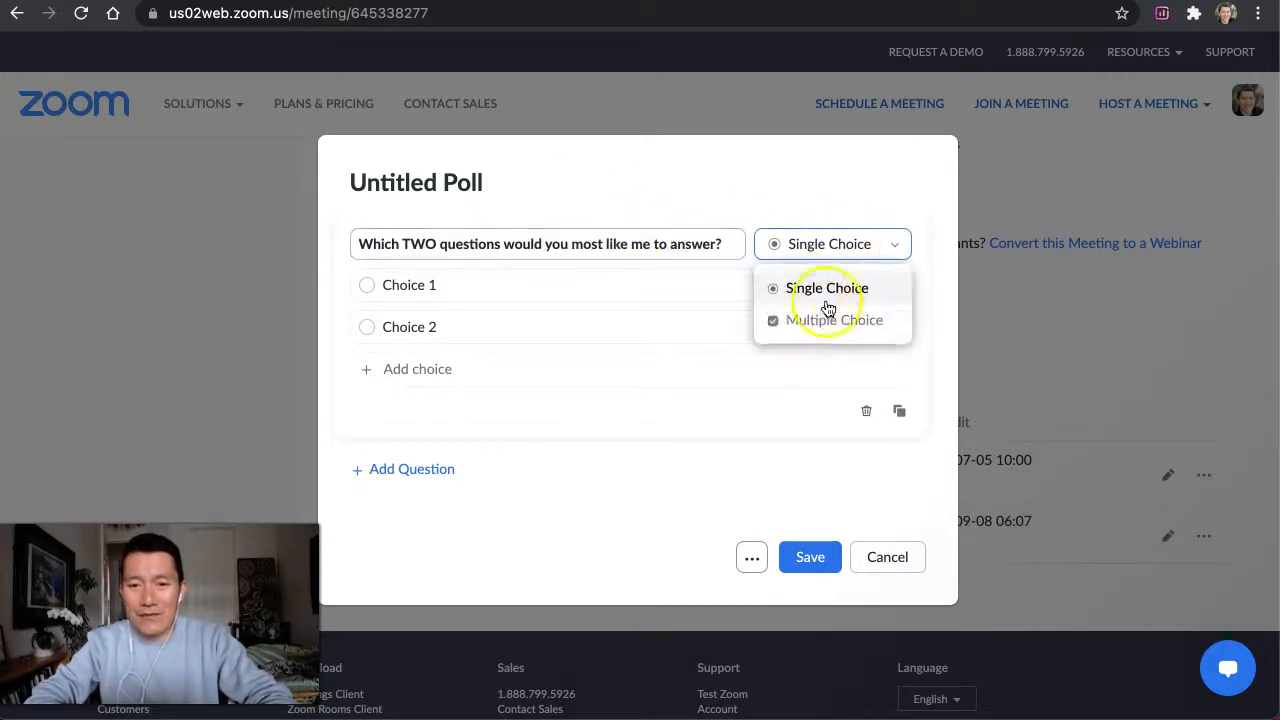
pyautogui.click(834, 320)
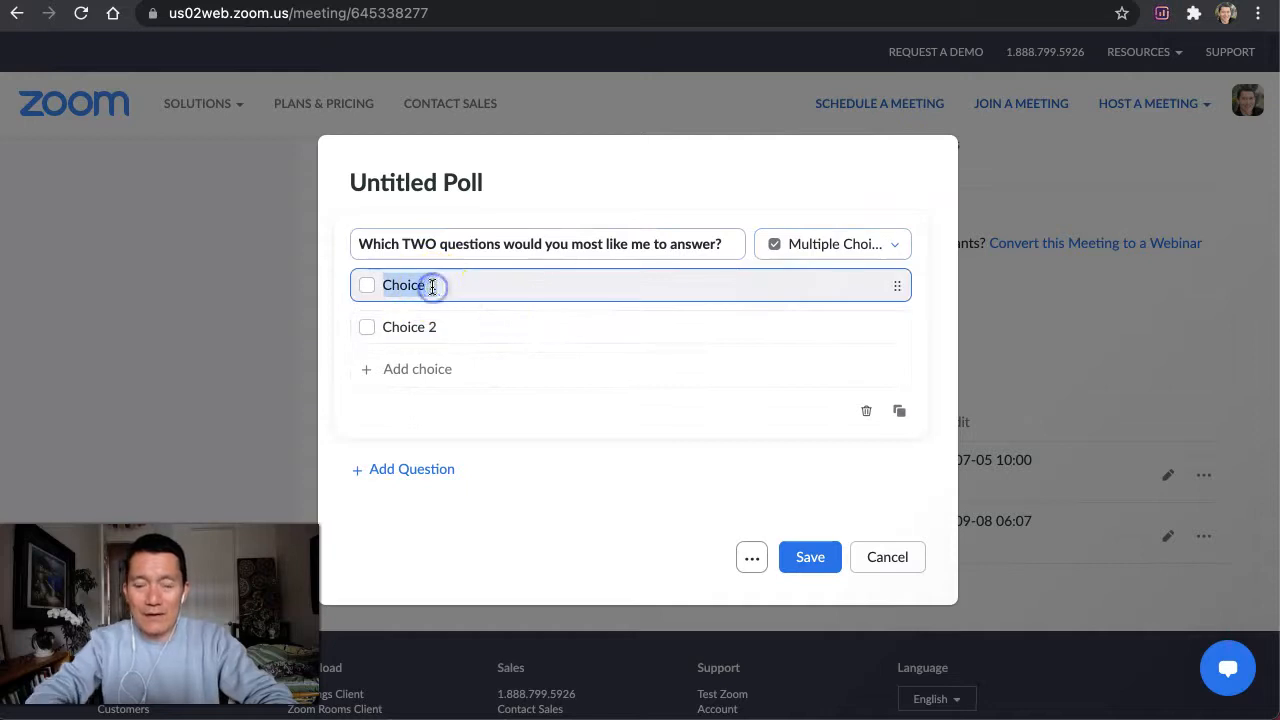
# - Fill the choices 'How to use zoom polls' and 'How to do social media marketing'
pyautogui.write('How to')
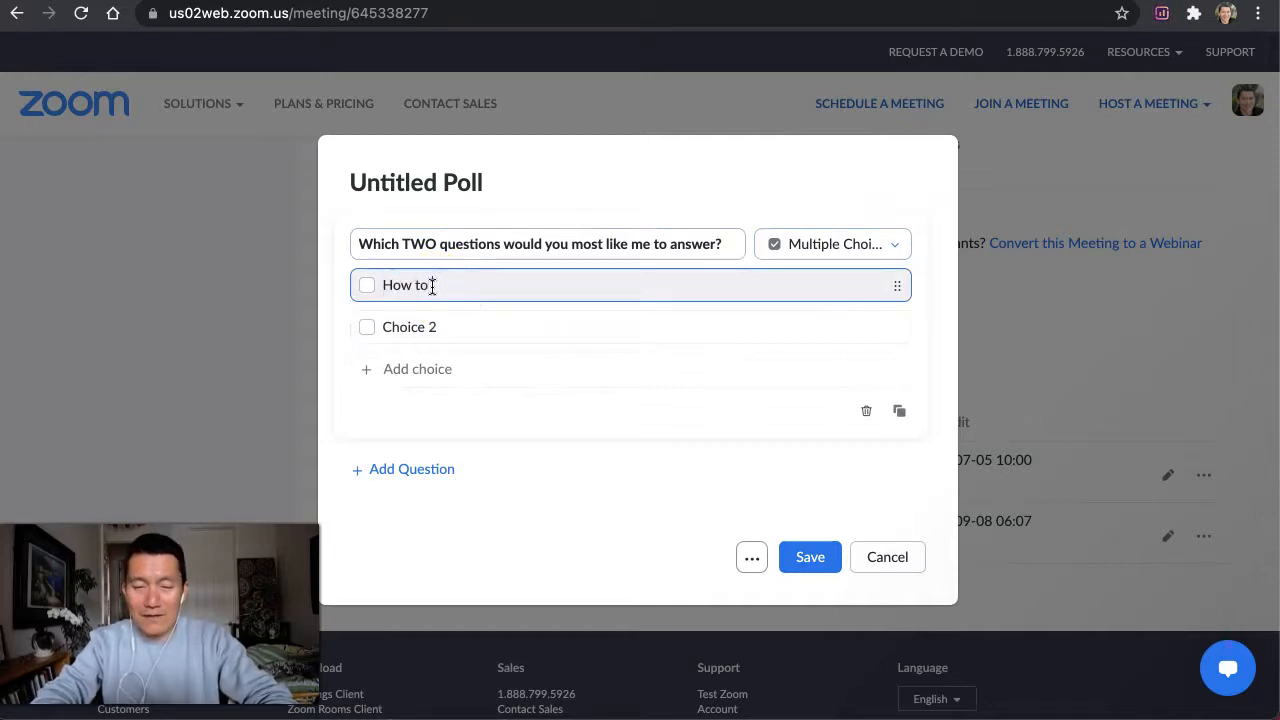
pyautogui.write('use zoom polls')
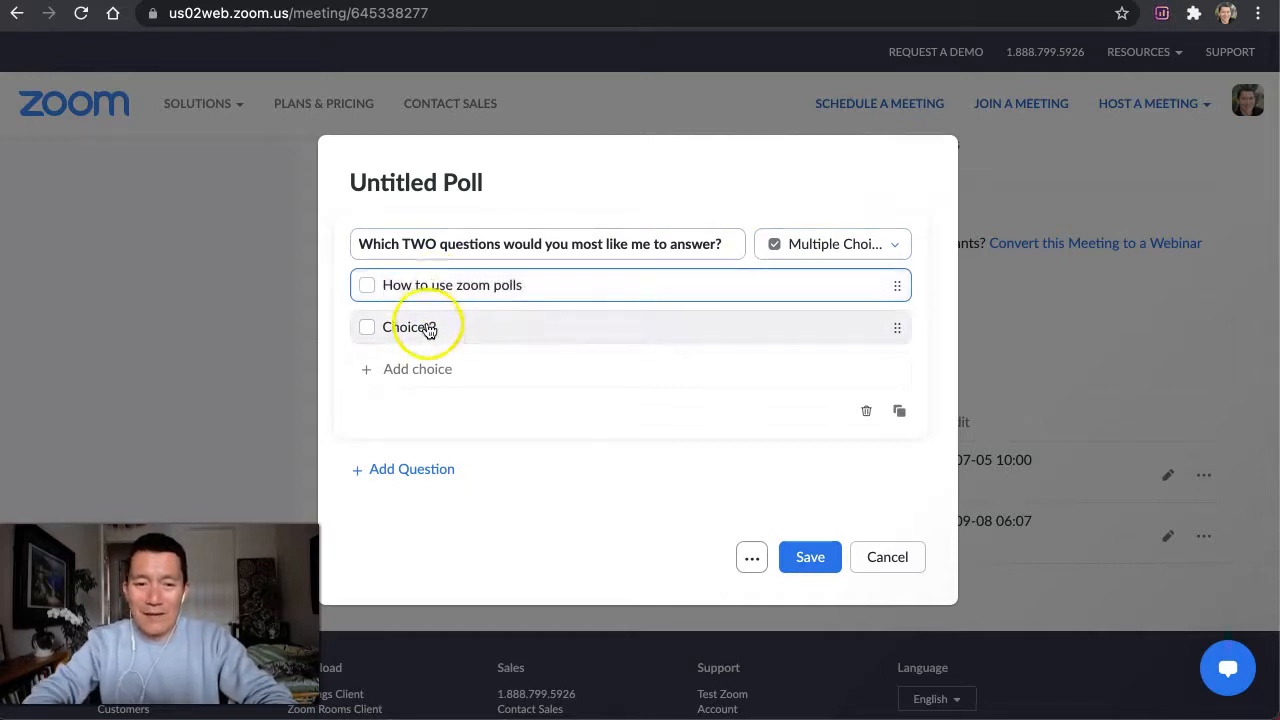
pyautogui.write('H')
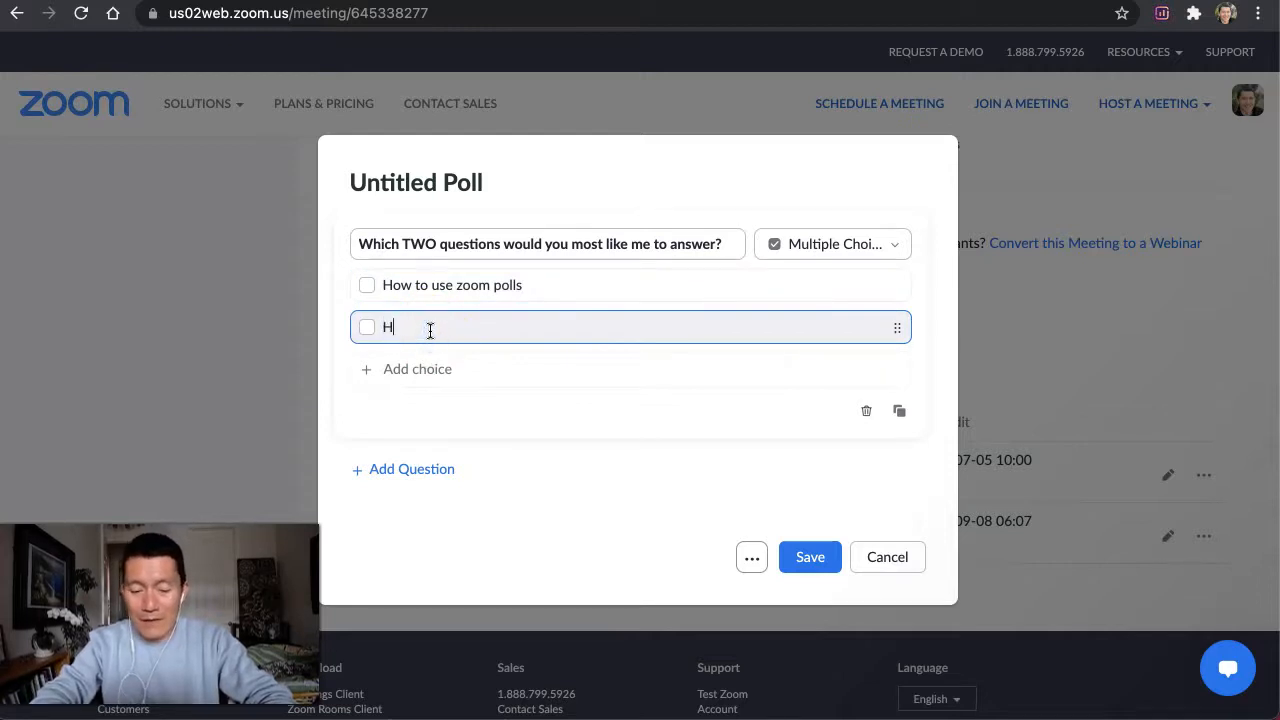
pyautogui.write('ow to do social media')
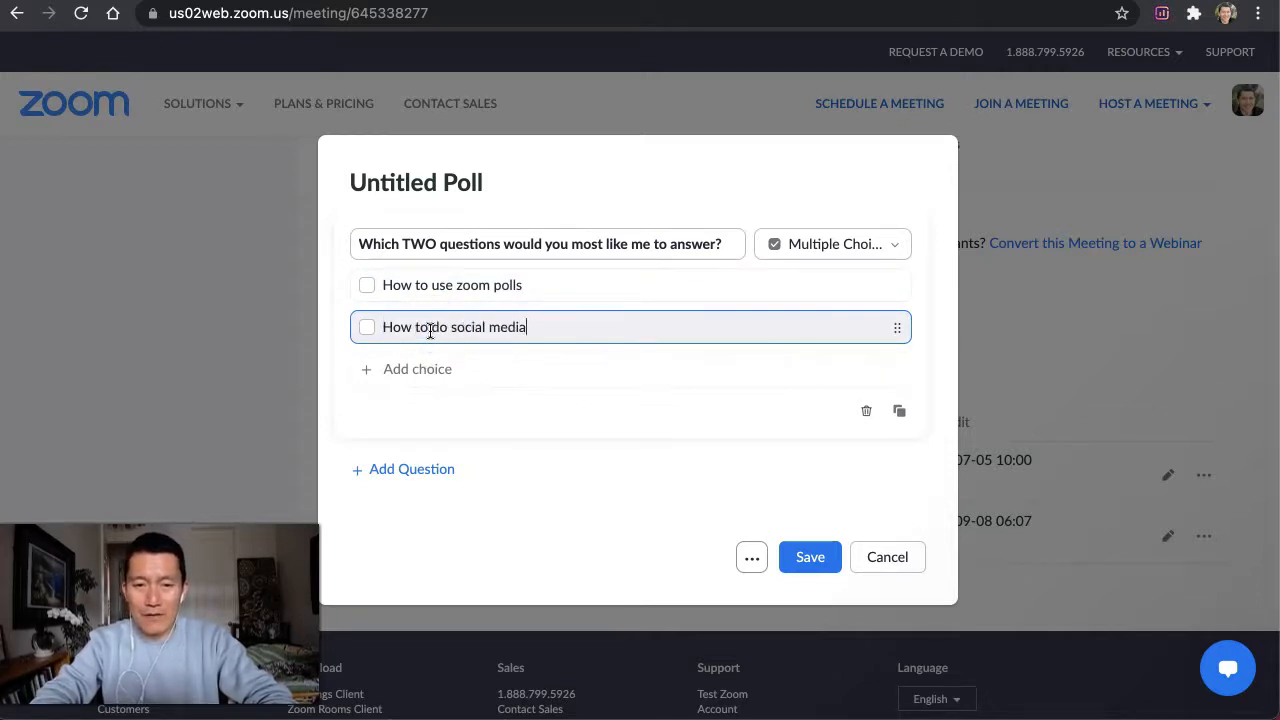
pyautogui.write('marketing')
pyautogui.click(418, 182)
pyautogui.write('Which')
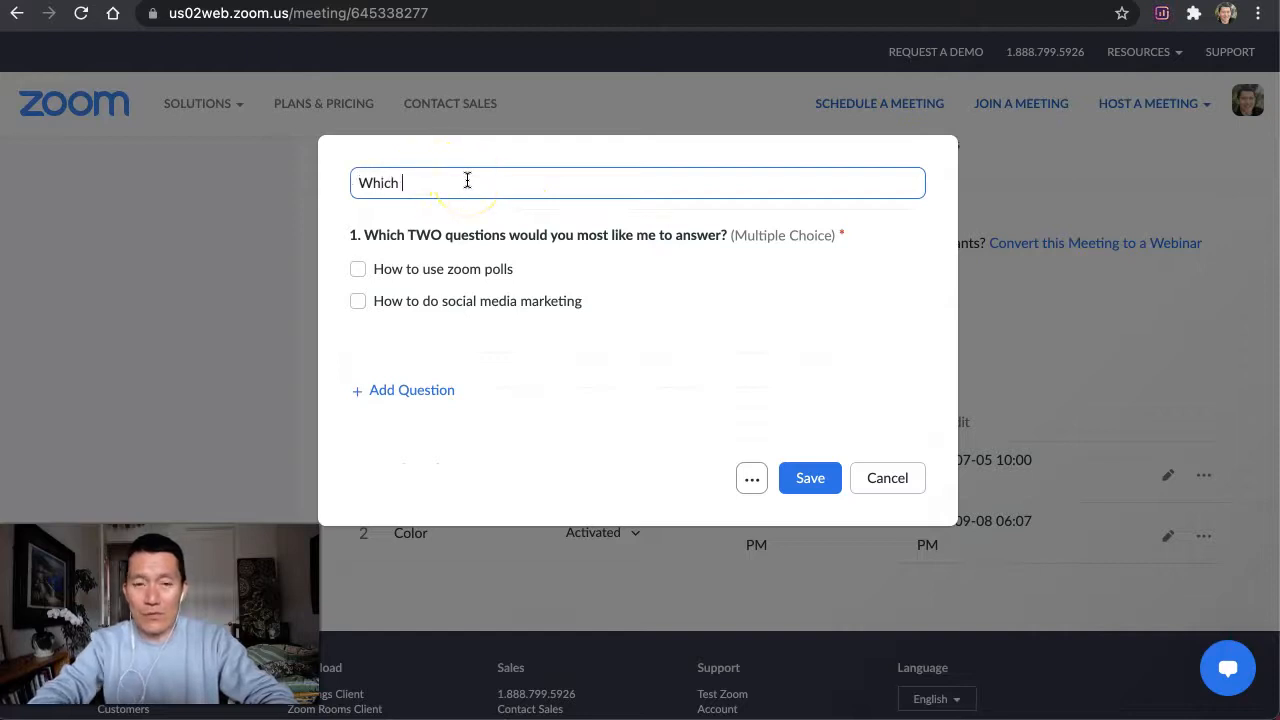
# - Title the new poll 'Which questions?'
pyautogui.write('questions?')
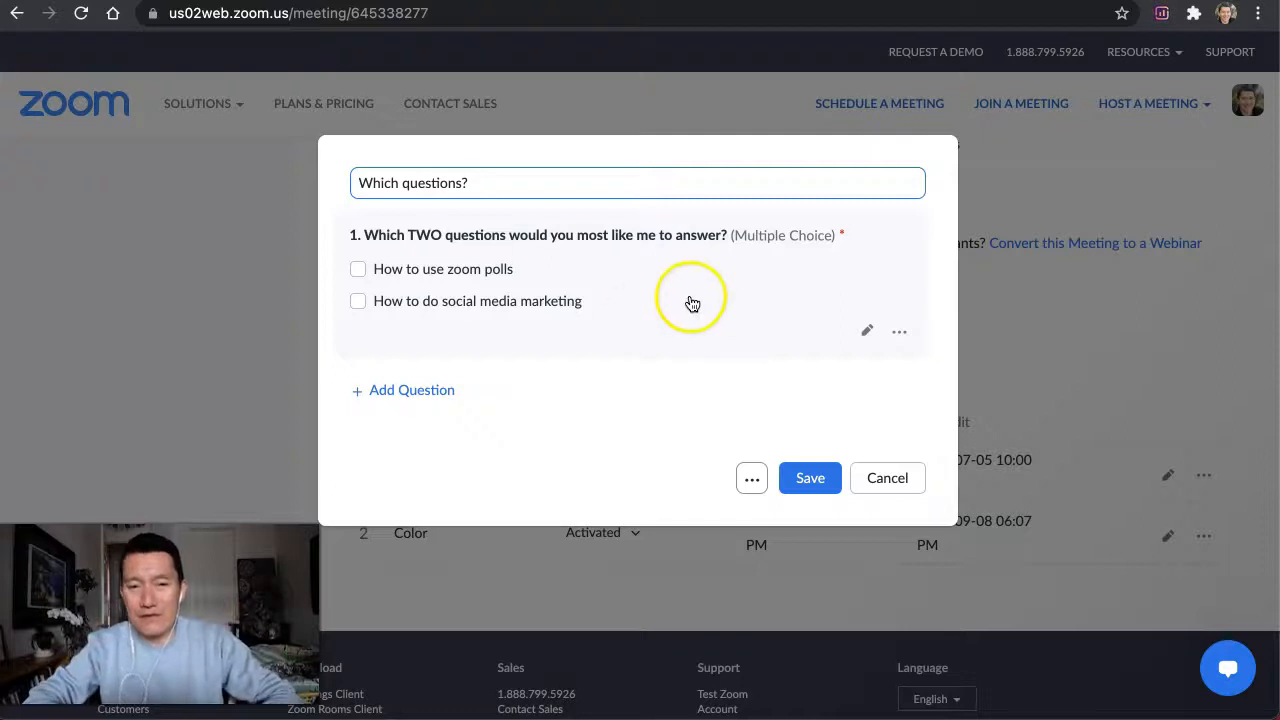
pyautogui.moveTo(564, 510)
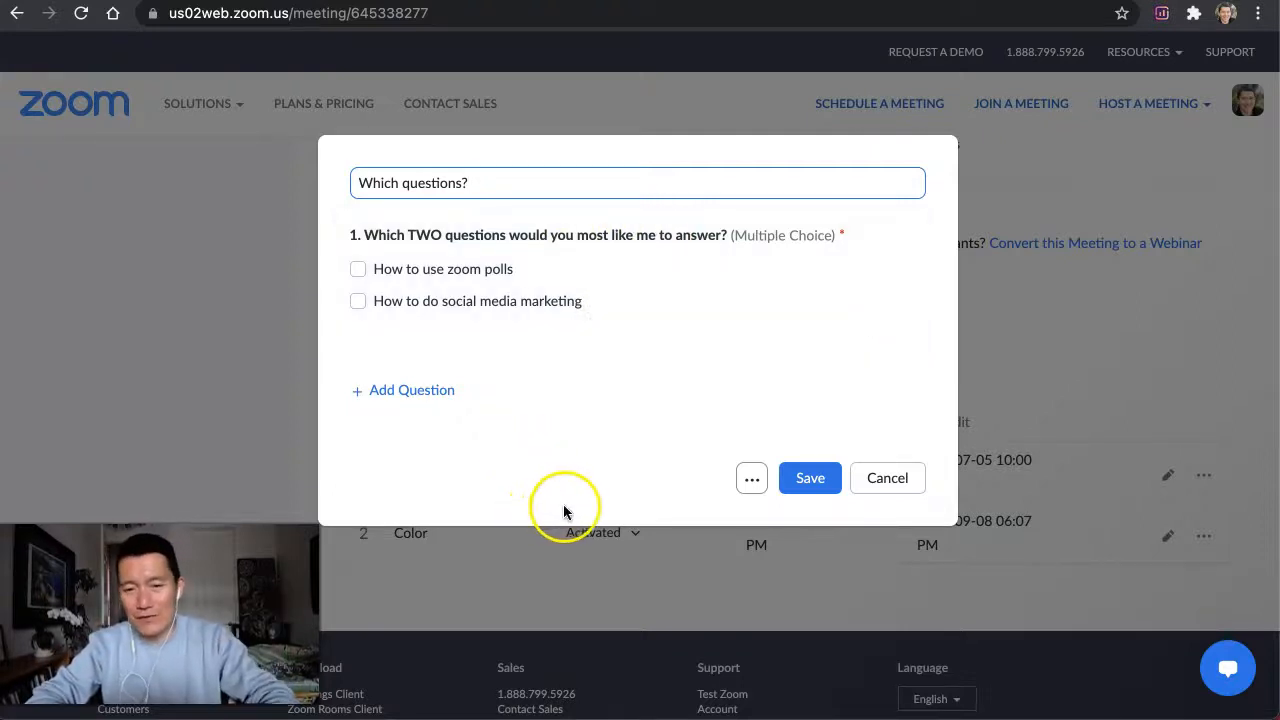
pyautogui.moveTo(780, 500)
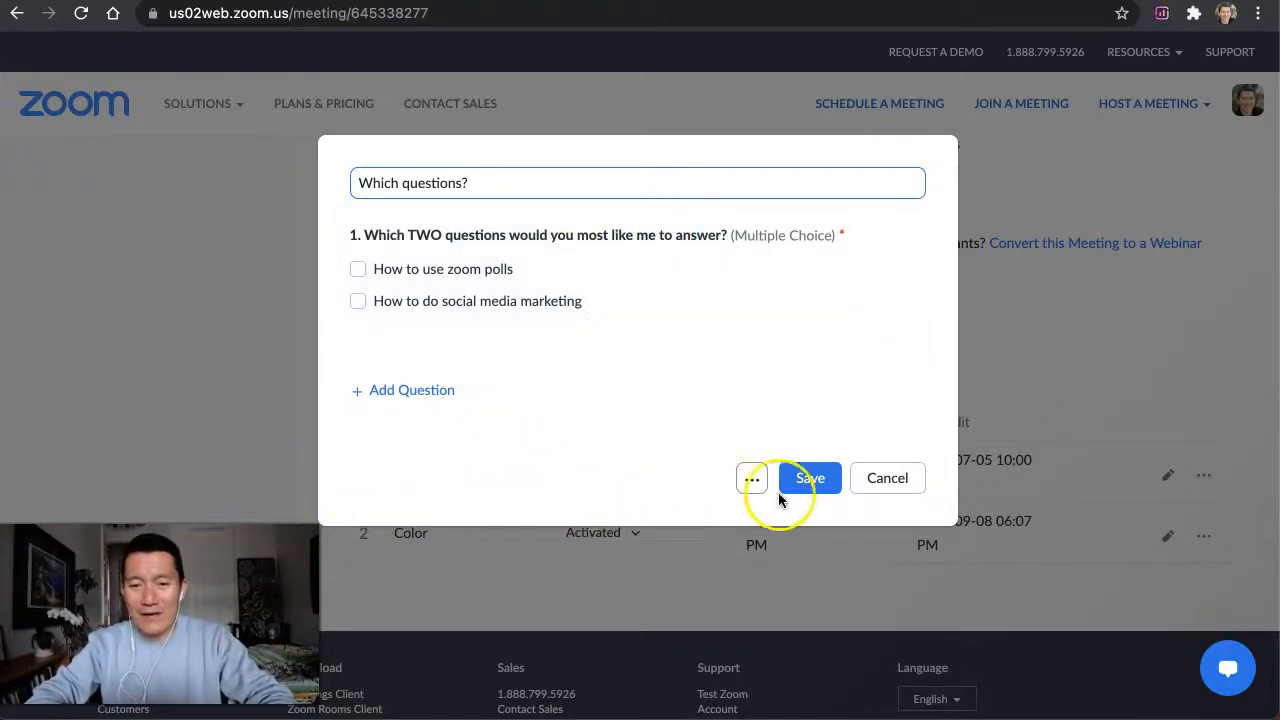